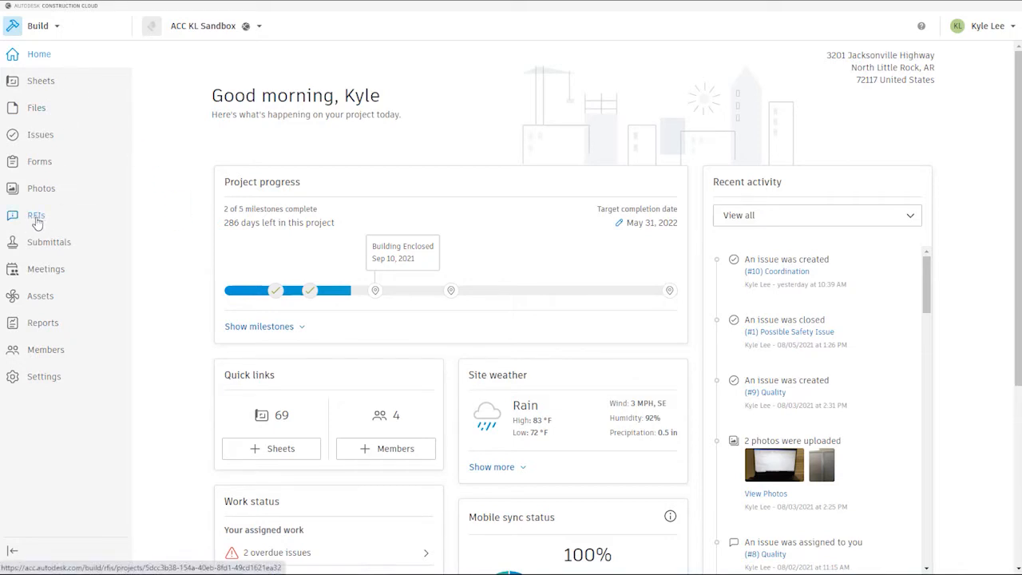
Step: Open the RFIs log from the left sidebar to see the three open RFIs
left_click(36, 215)
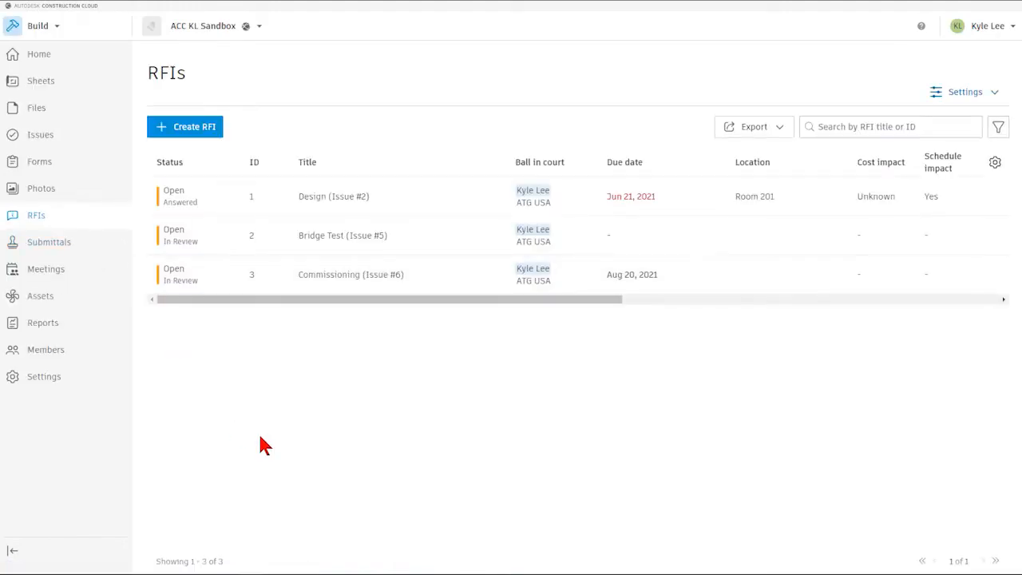
mouse_move(184, 365)
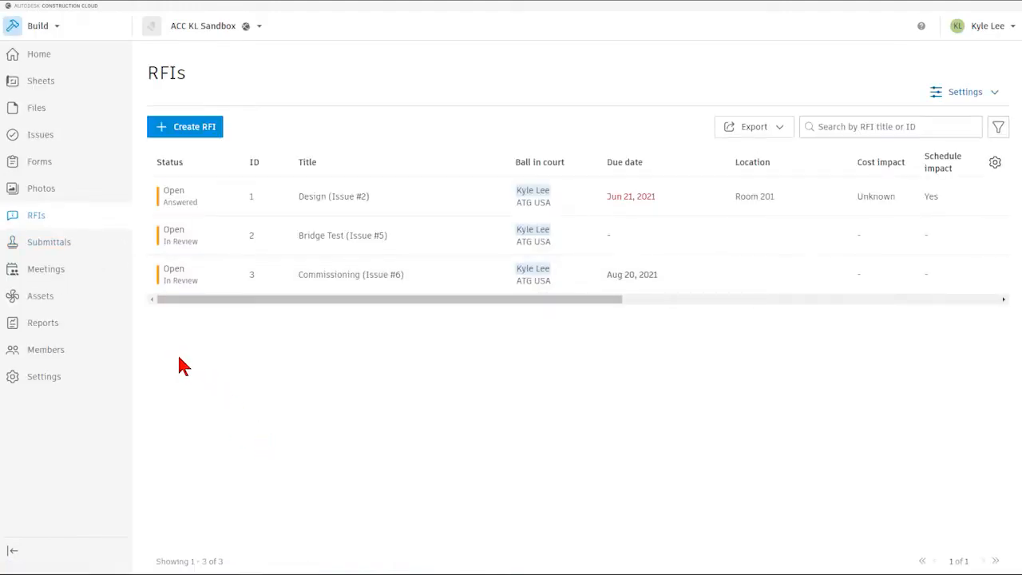
mouse_move(179, 348)
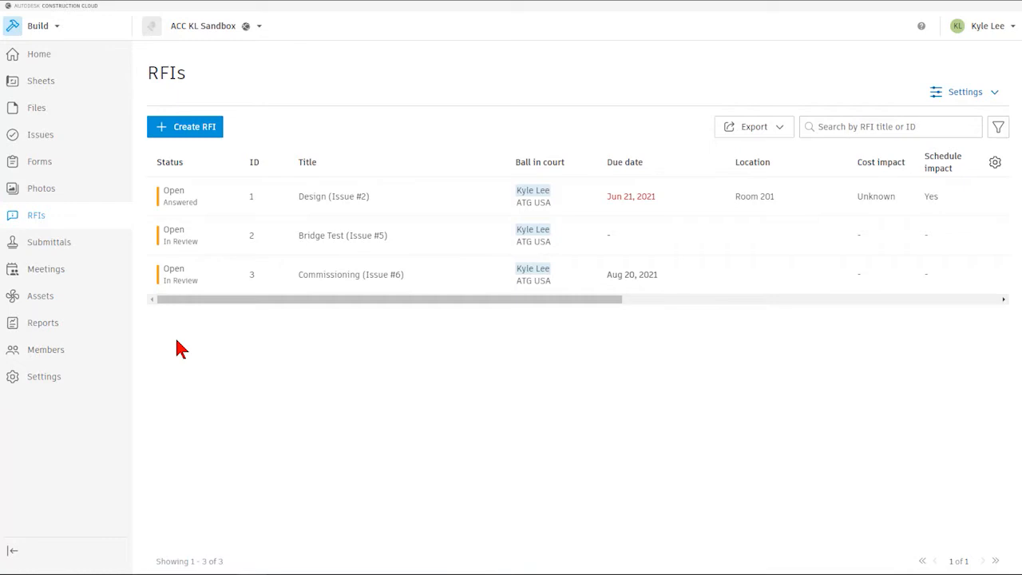
mouse_move(215, 341)
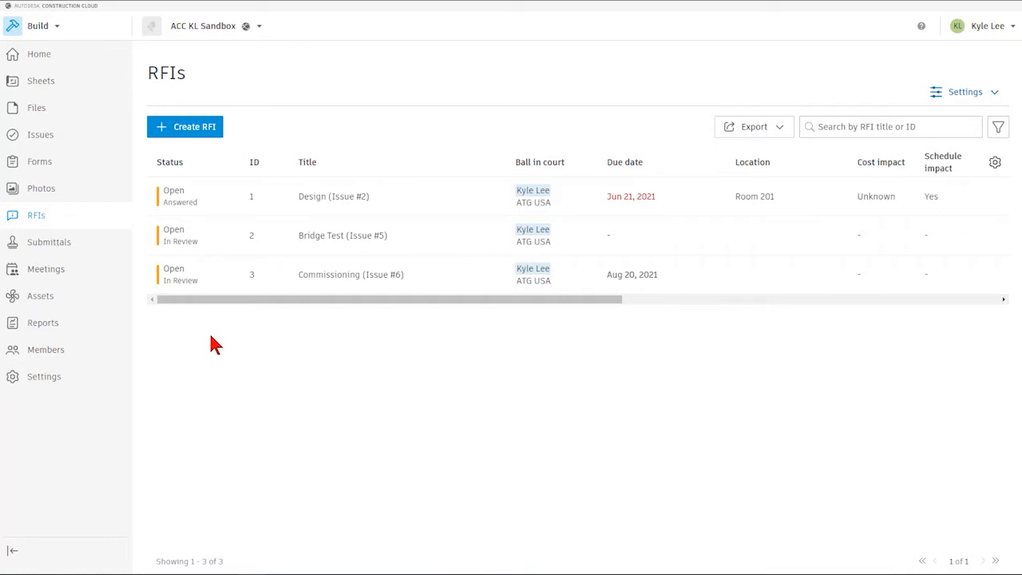
mouse_move(252, 327)
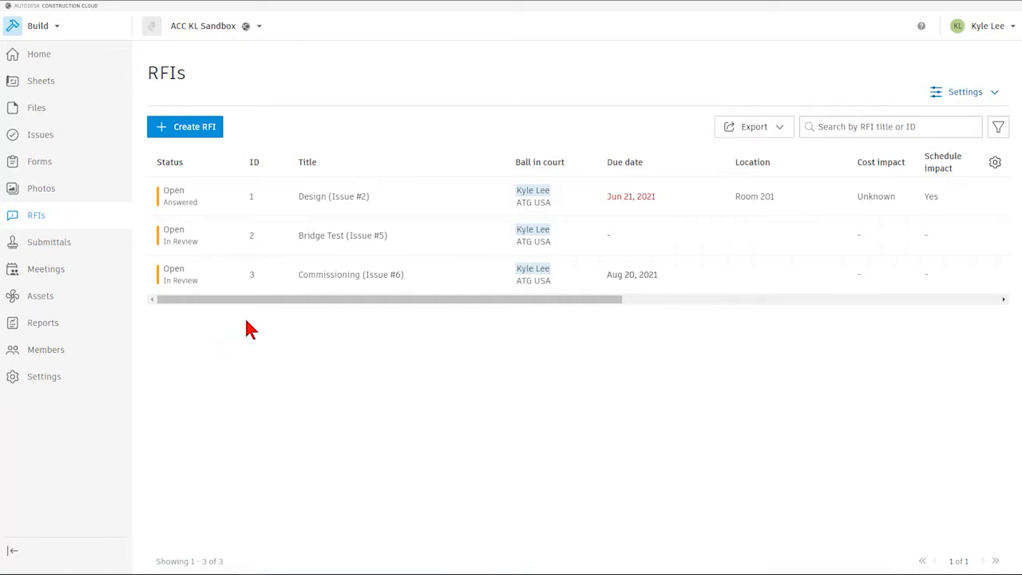
mouse_move(264, 351)
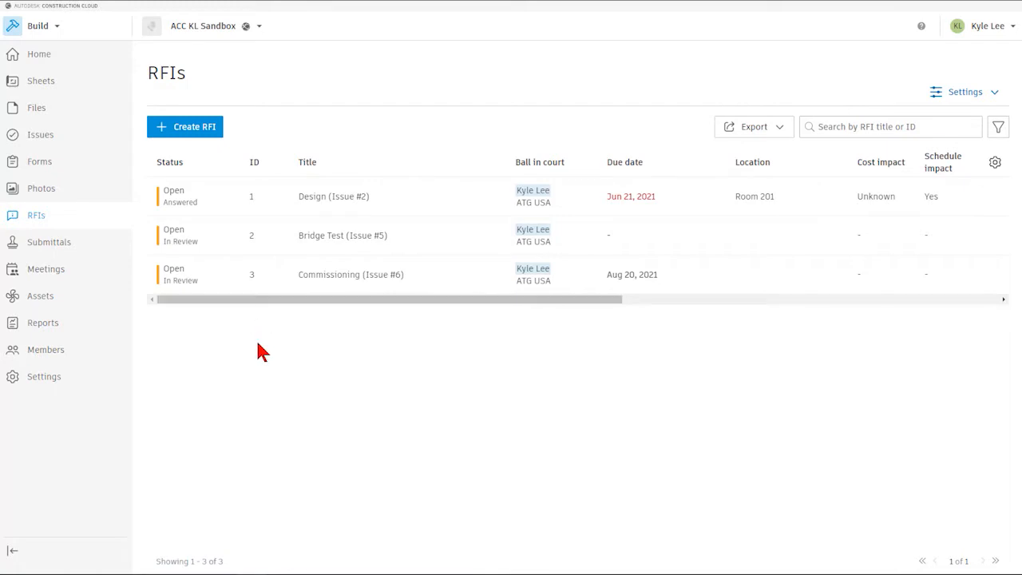
left_click(307, 162)
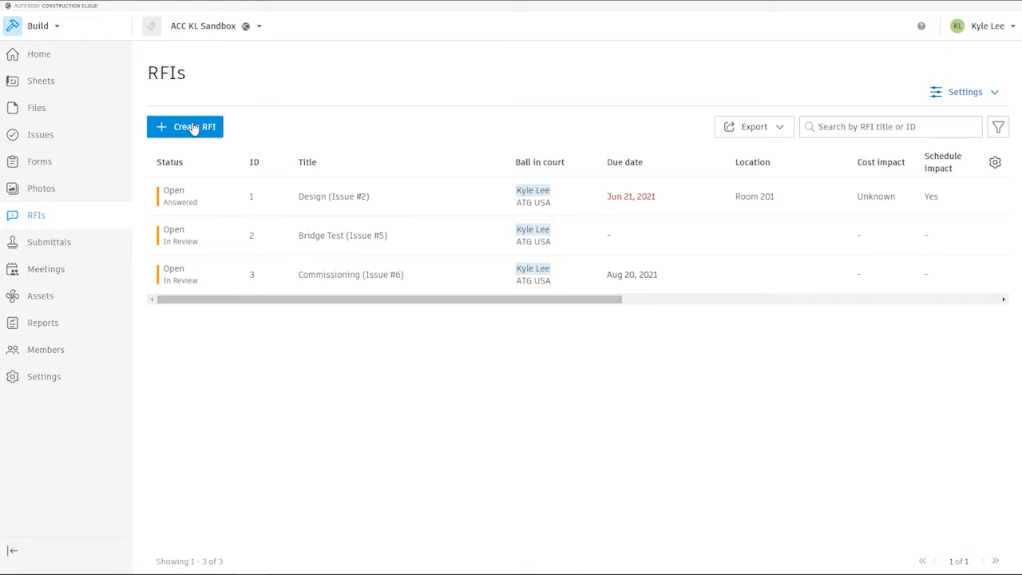
mouse_move(304, 133)
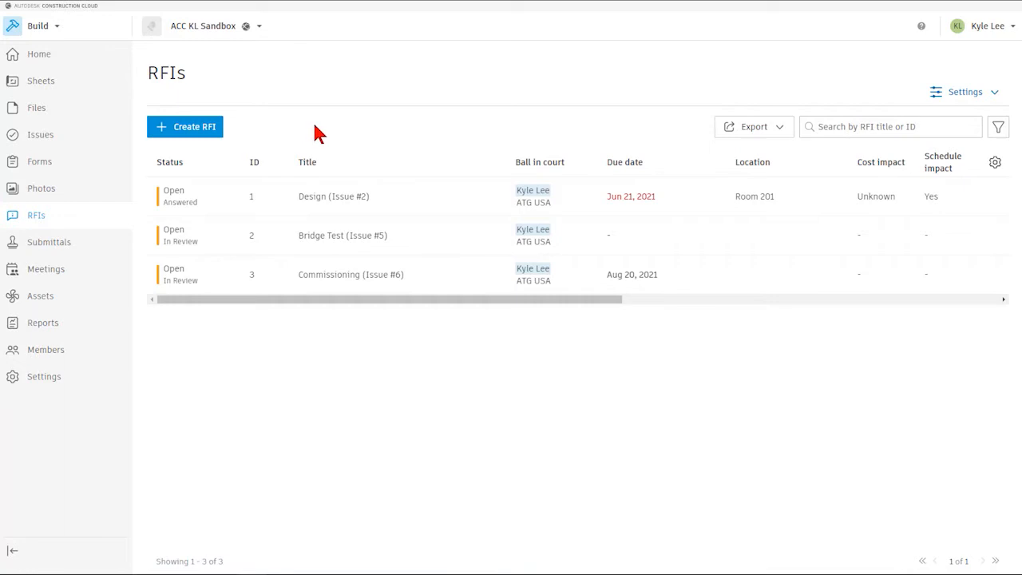
mouse_move(136, 156)
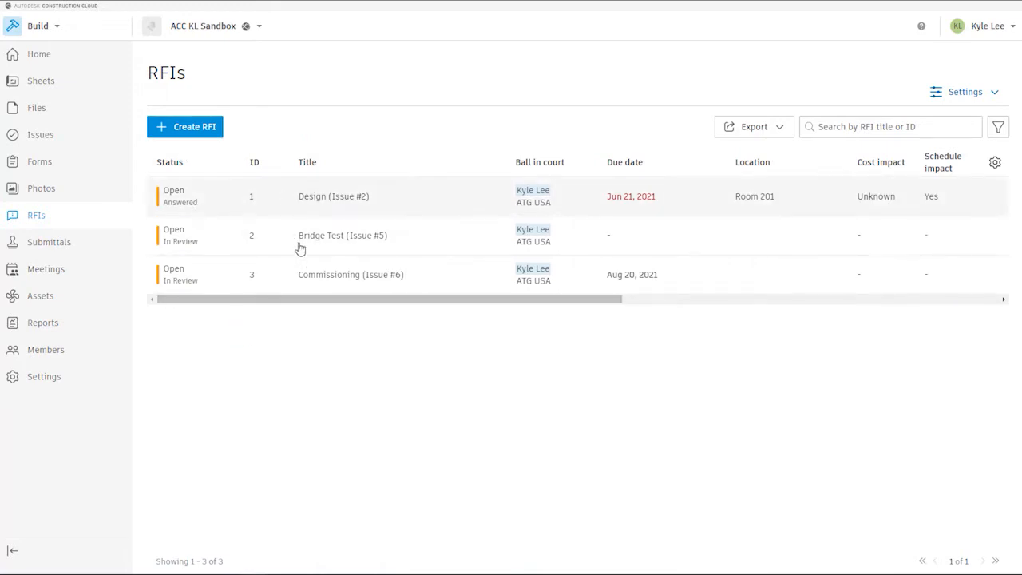
mouse_move(471, 319)
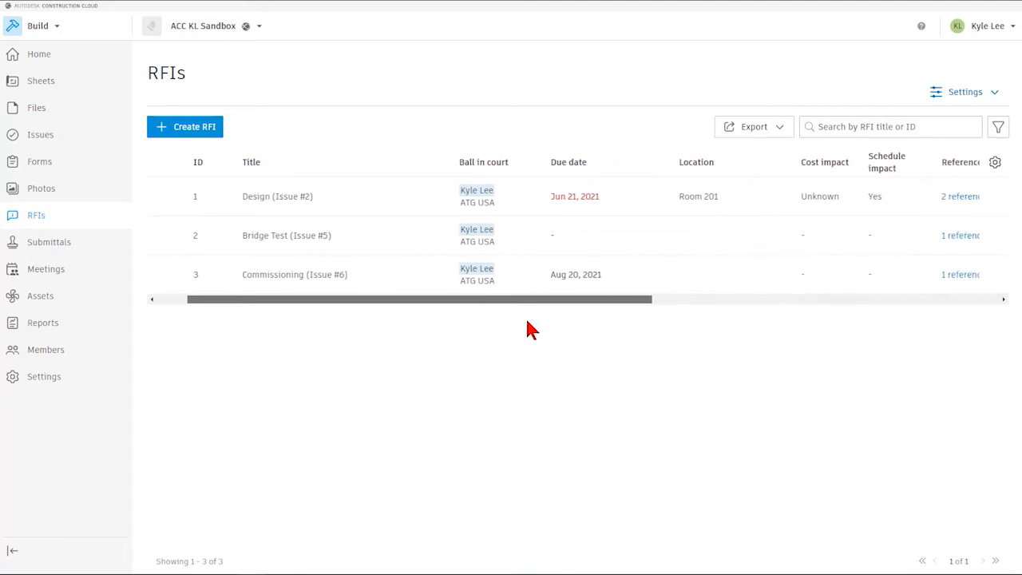
scroll("right", 3)
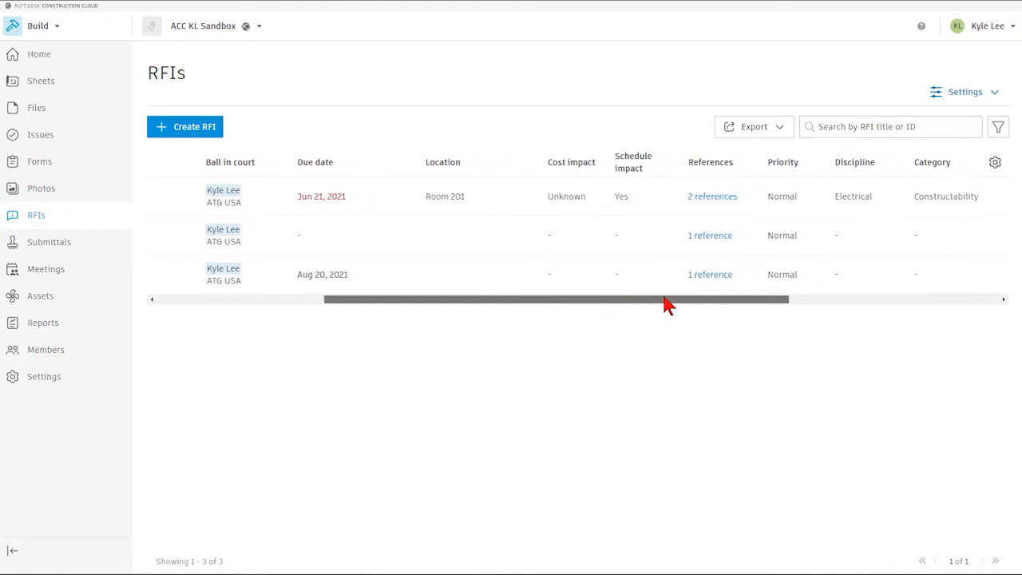
left_click_drag(666, 298, 706, 299)
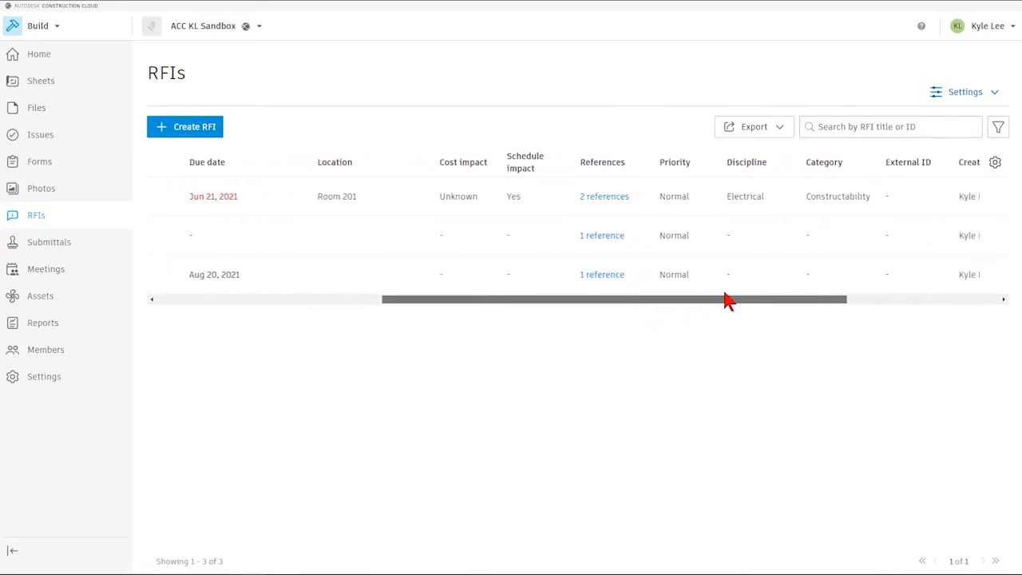
left_click_drag(726, 300, 783, 299)
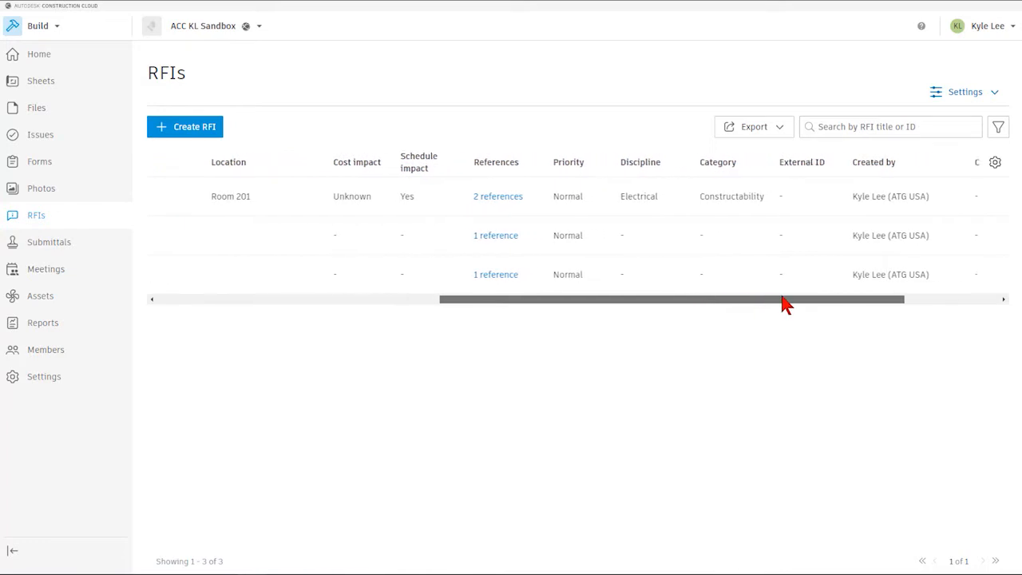
left_click_drag(782, 299, 831, 299)
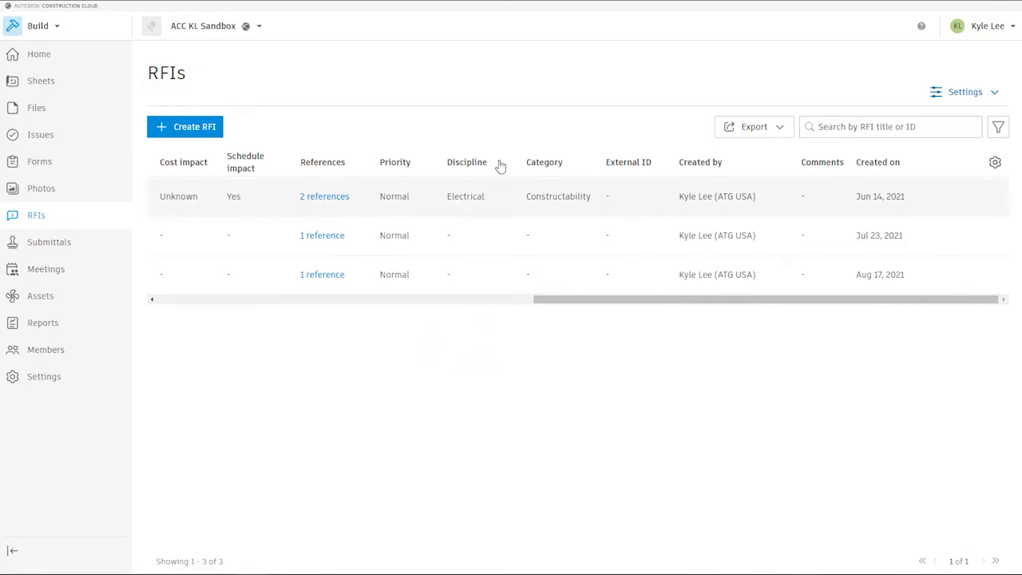
mouse_move(503, 121)
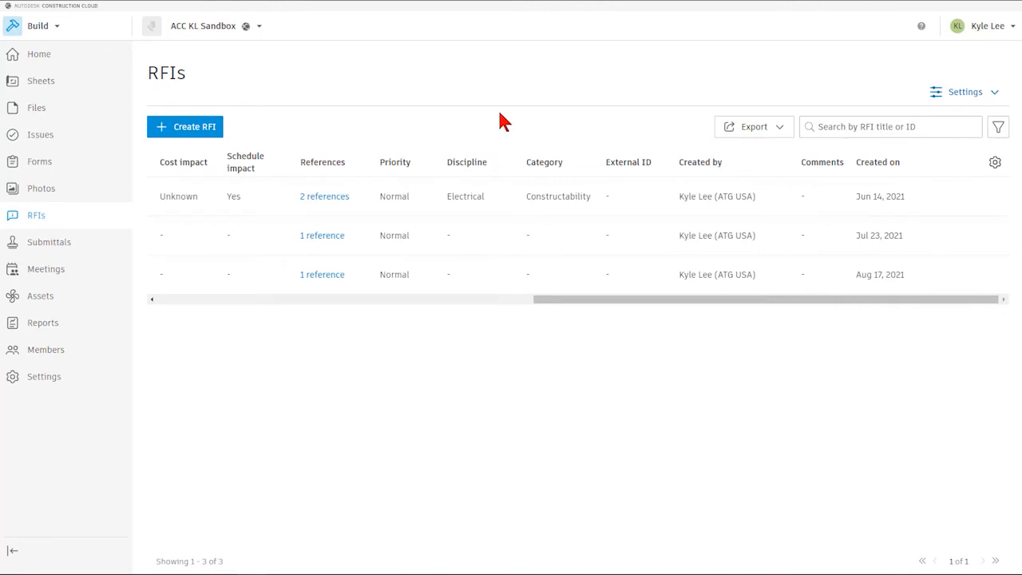
mouse_move(544, 128)
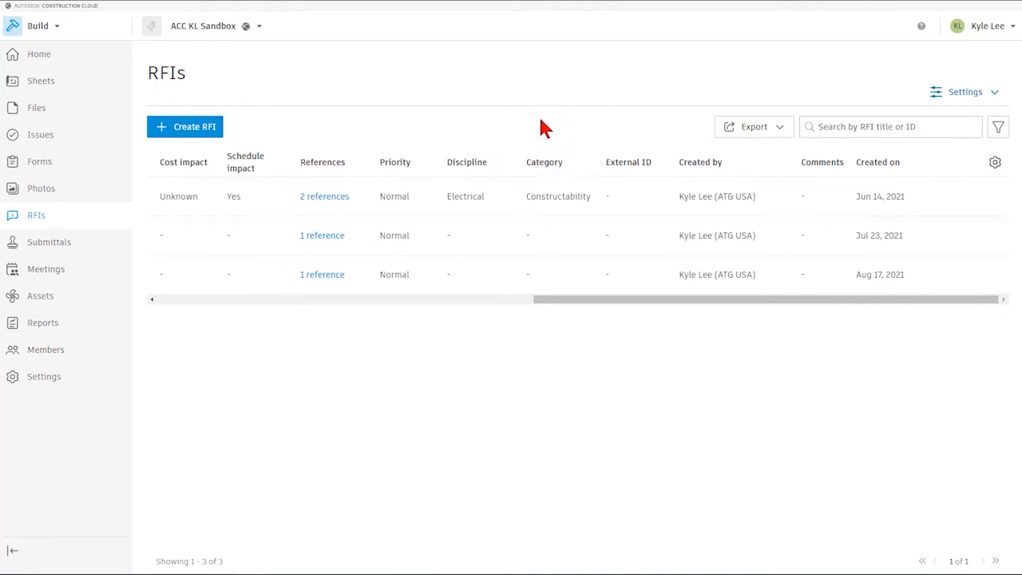
mouse_move(601, 129)
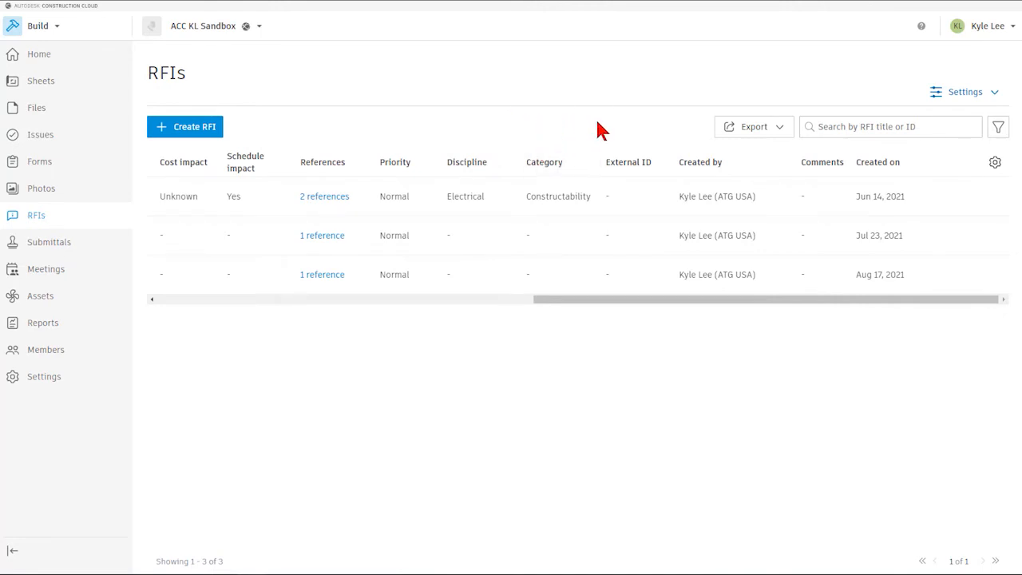
mouse_move(614, 132)
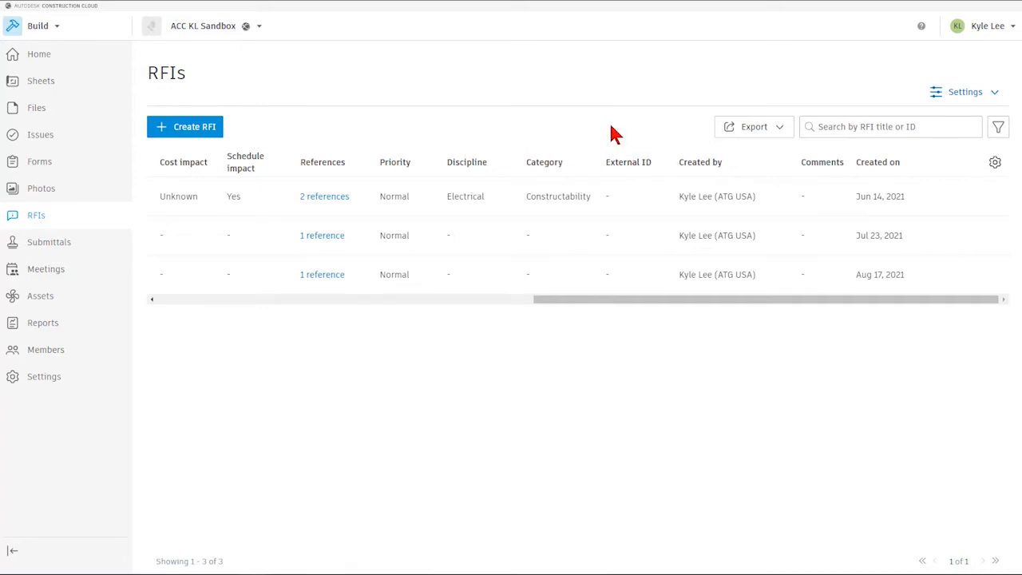
mouse_move(750, 187)
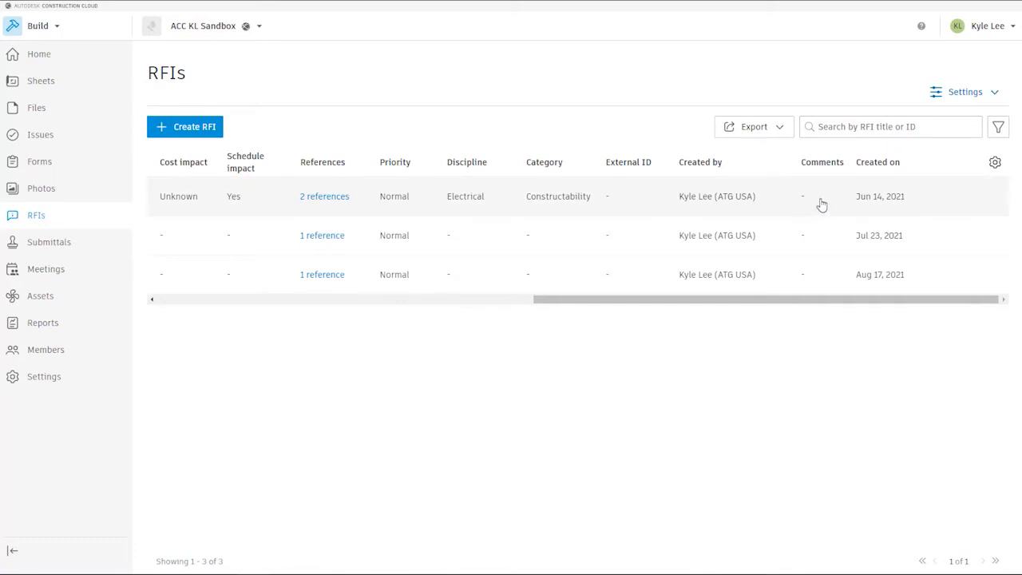
mouse_move(914, 204)
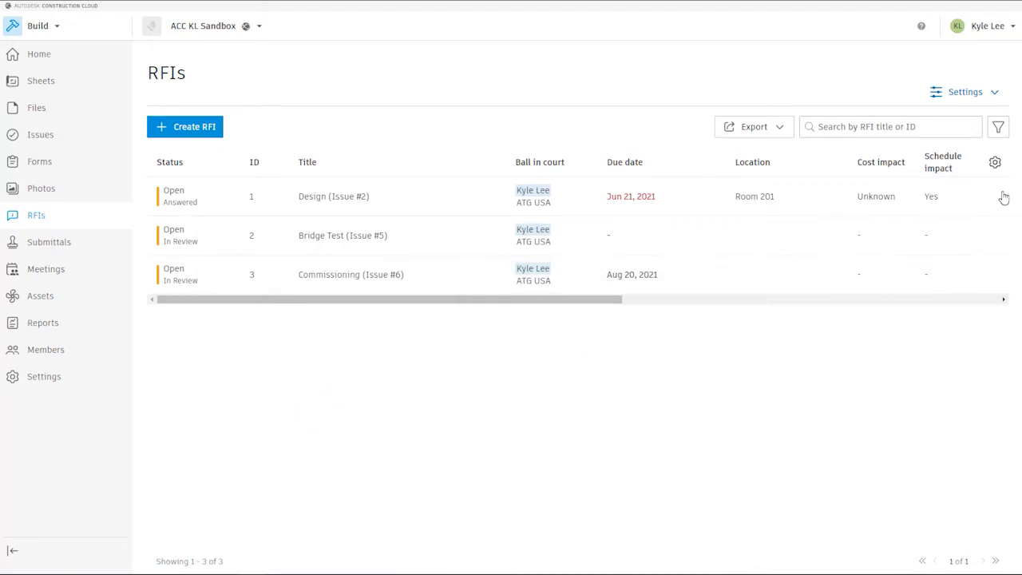
left_click(754, 126)
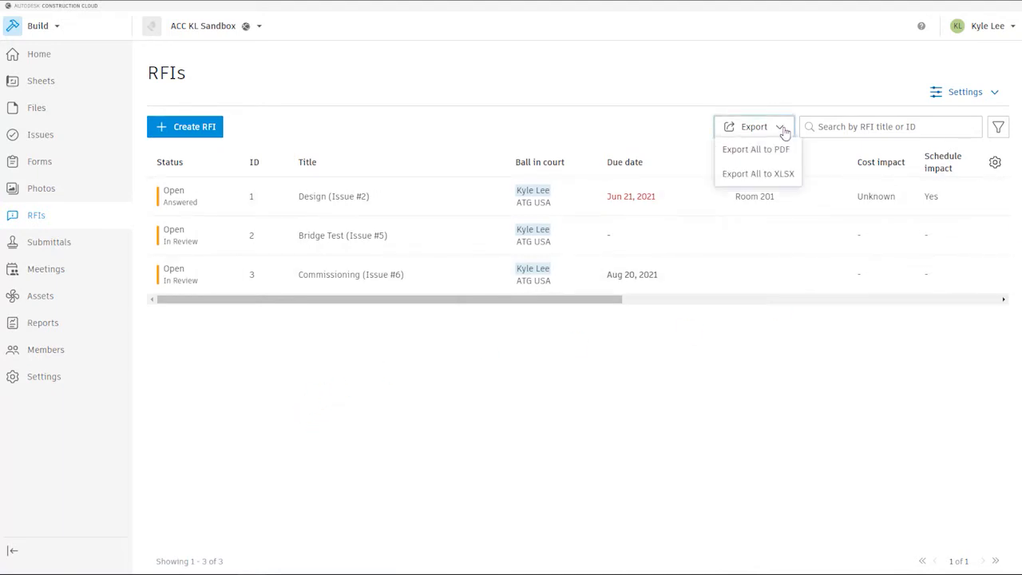
mouse_move(475, 121)
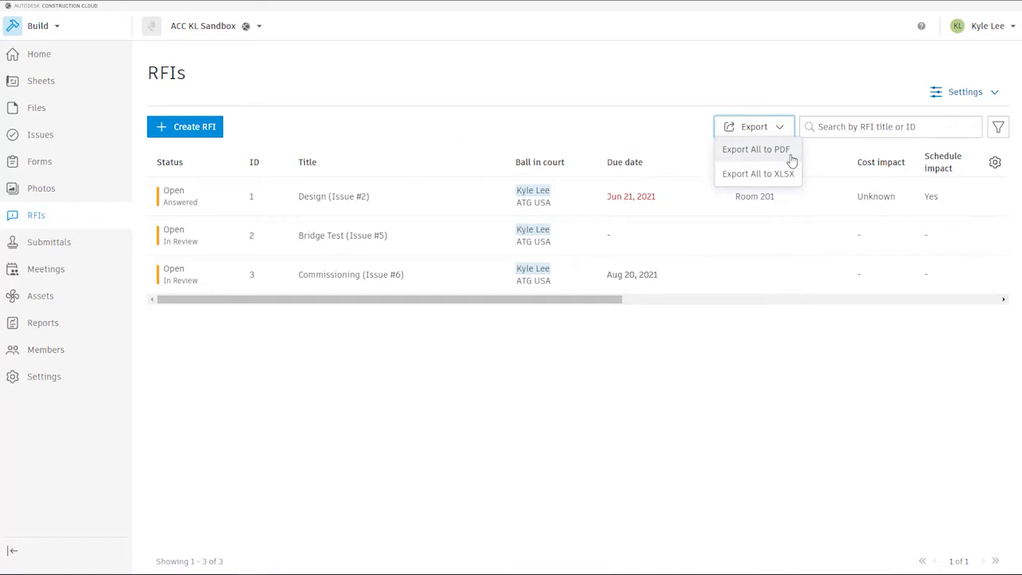
mouse_move(784, 177)
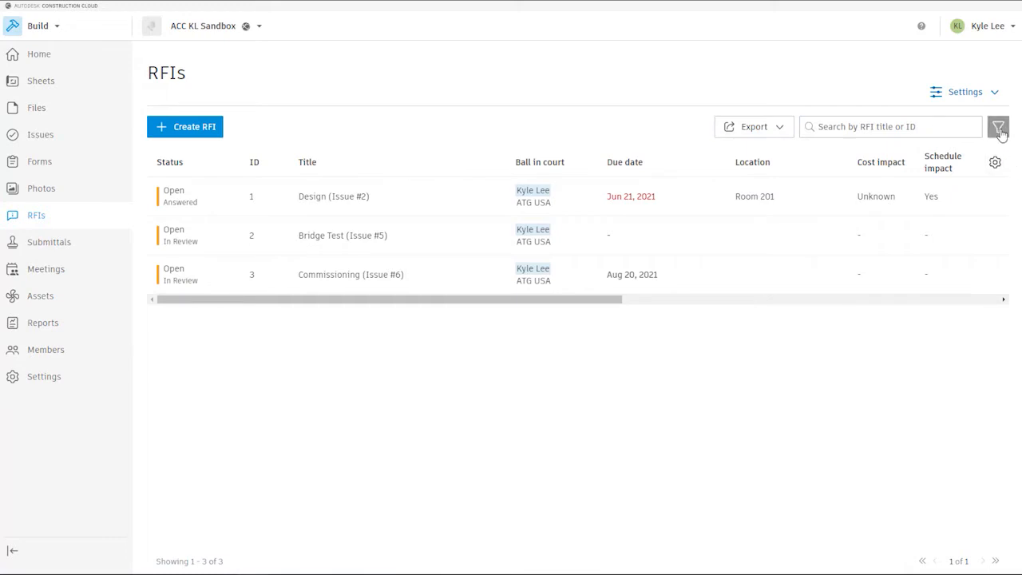
Step: Dismiss the RFI filter panel unfiltered and open RFI #1, Design (Issue #2)
left_click(998, 126)
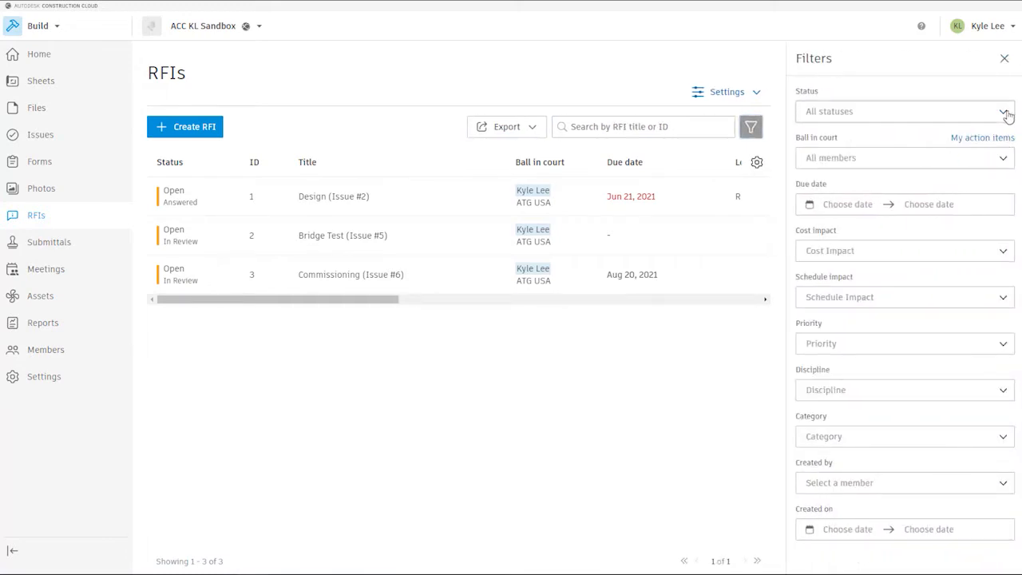
mouse_move(898, 152)
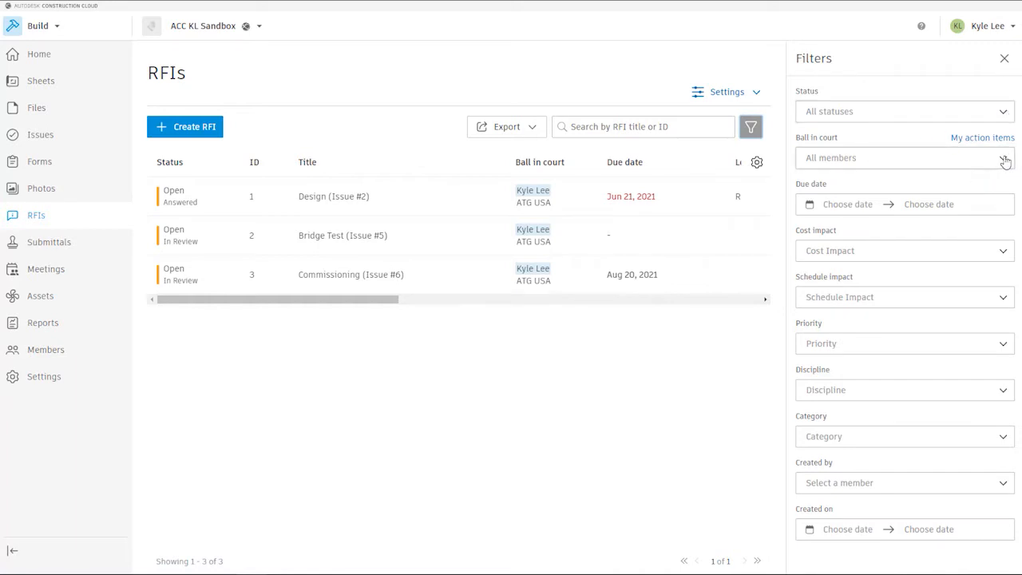
left_click(1002, 158)
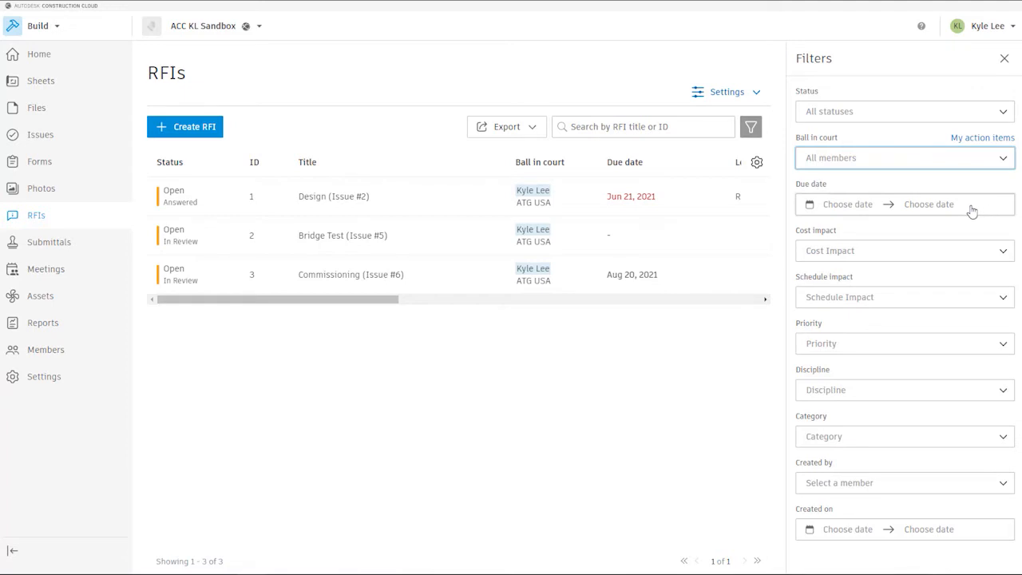
mouse_move(1010, 269)
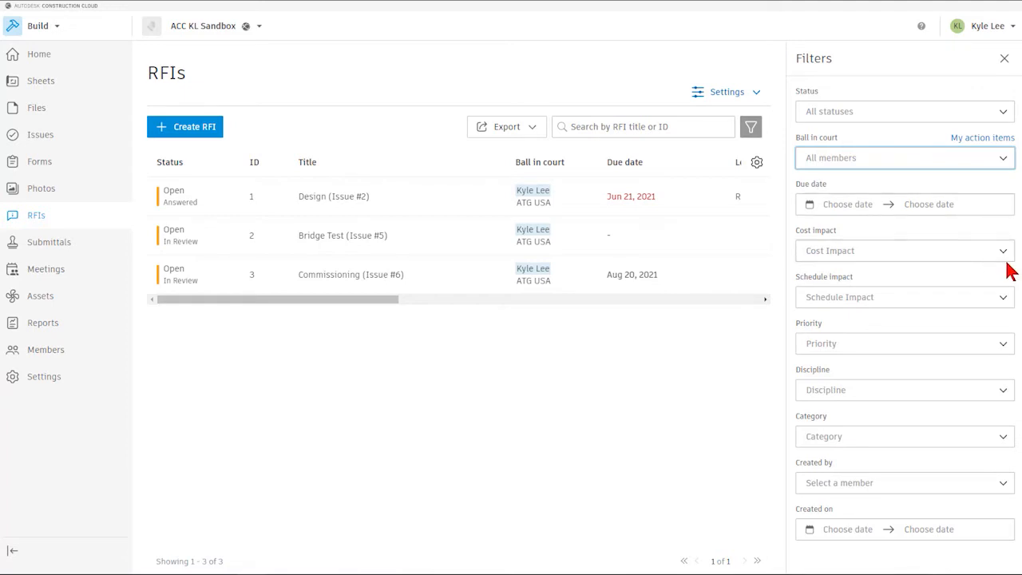
mouse_move(976, 289)
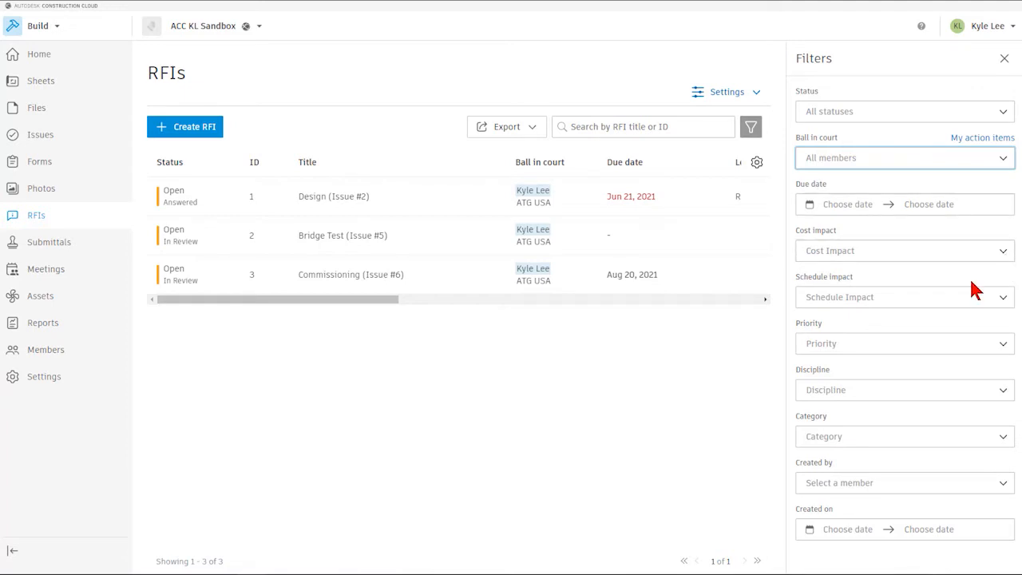
mouse_move(894, 383)
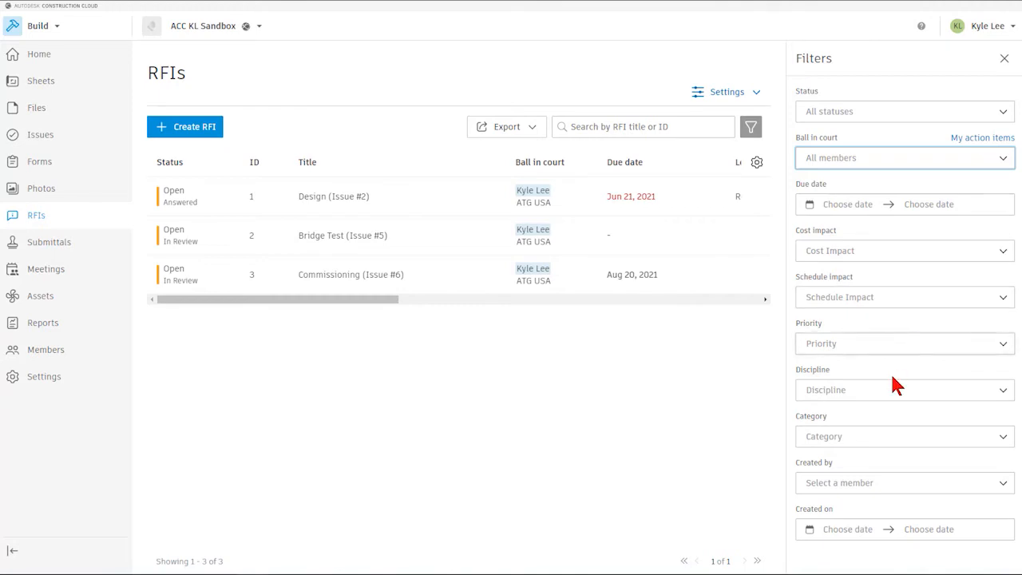
mouse_move(922, 385)
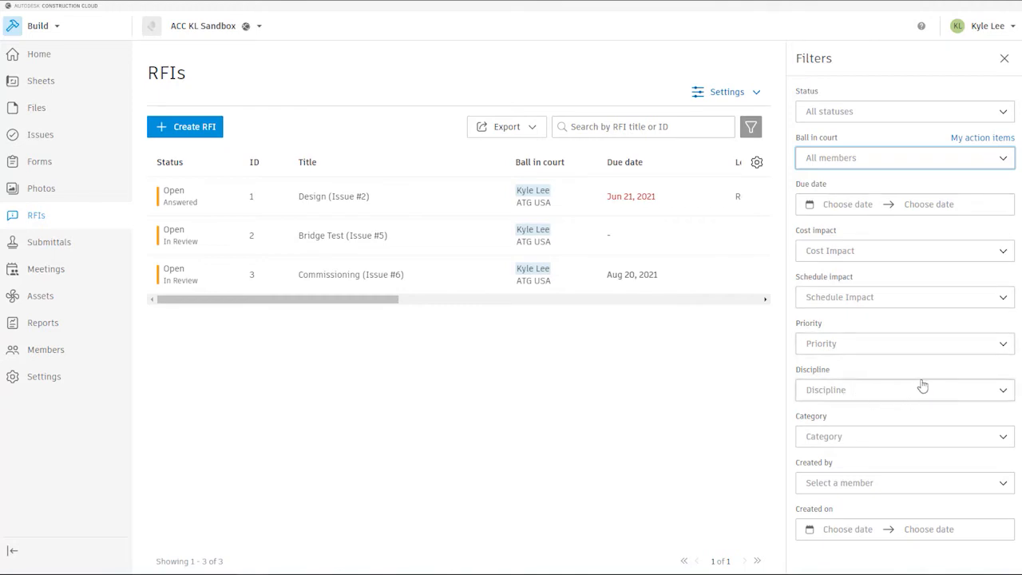
mouse_move(876, 501)
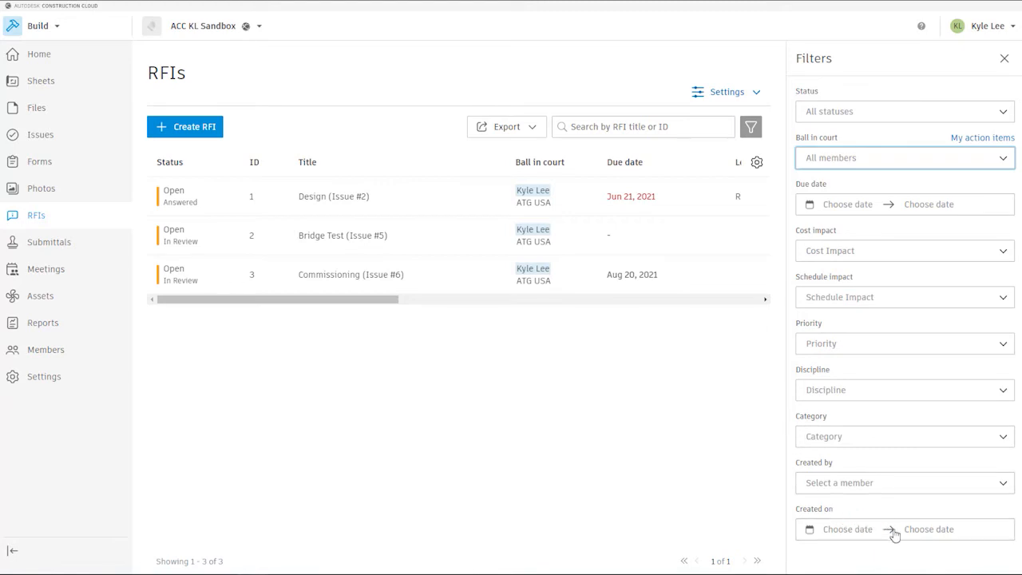
mouse_move(647, 443)
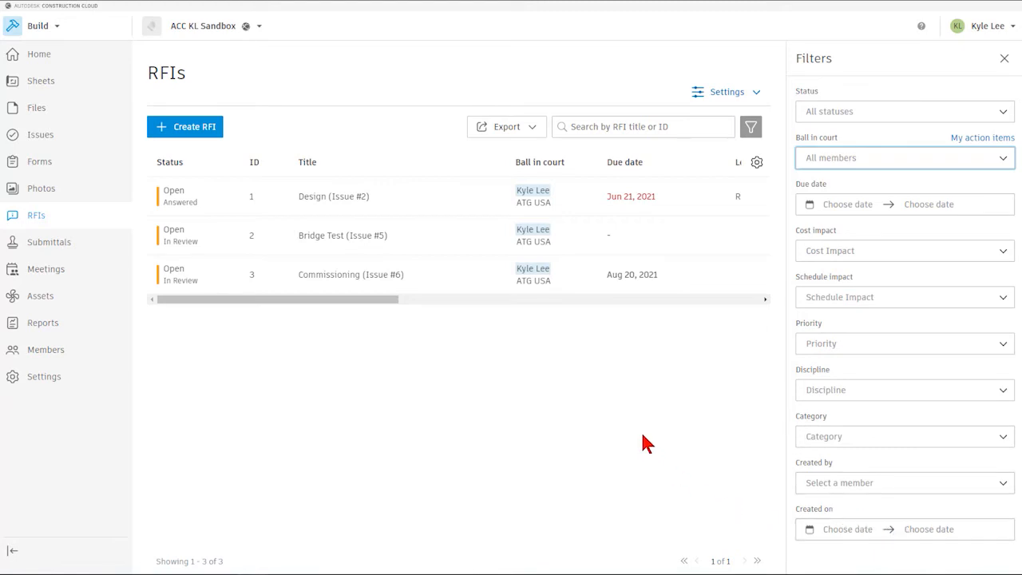
mouse_move(653, 448)
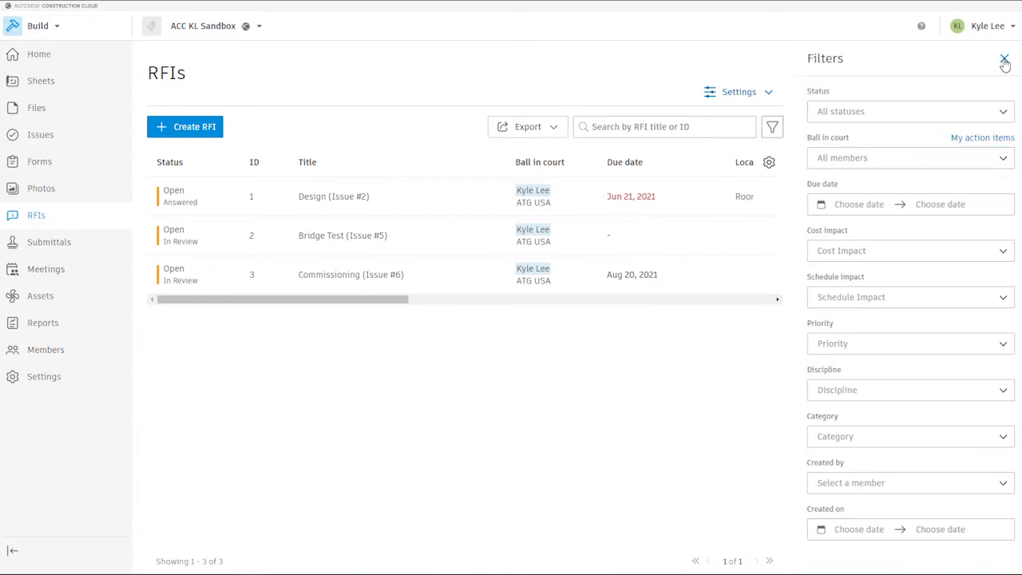
left_click(1004, 59)
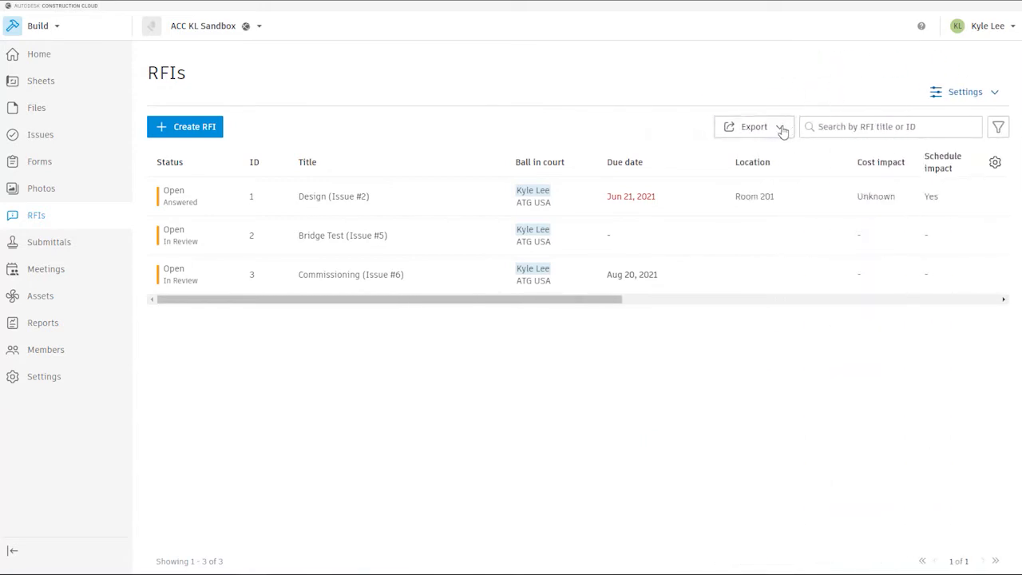
mouse_move(694, 95)
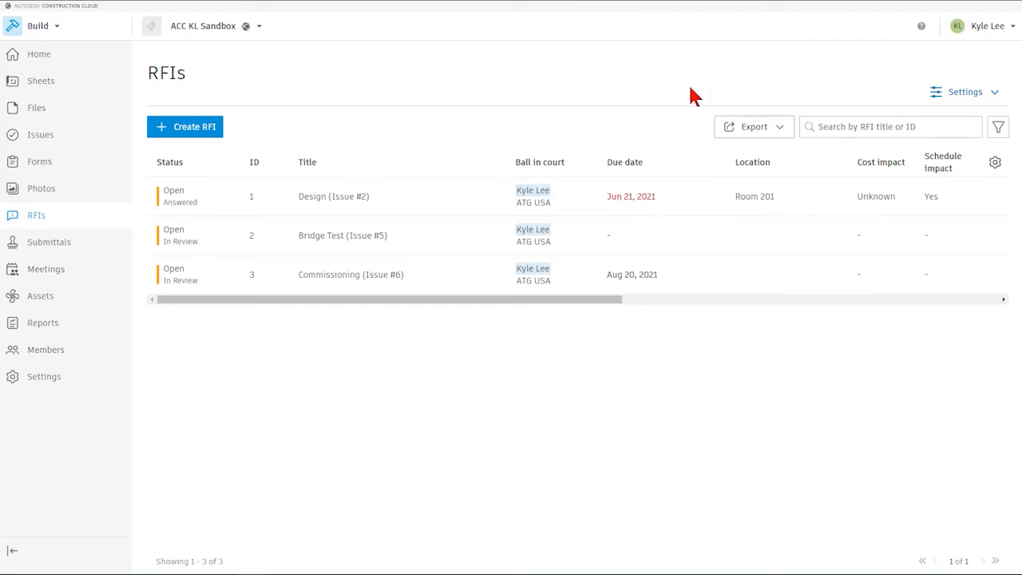
mouse_move(802, 85)
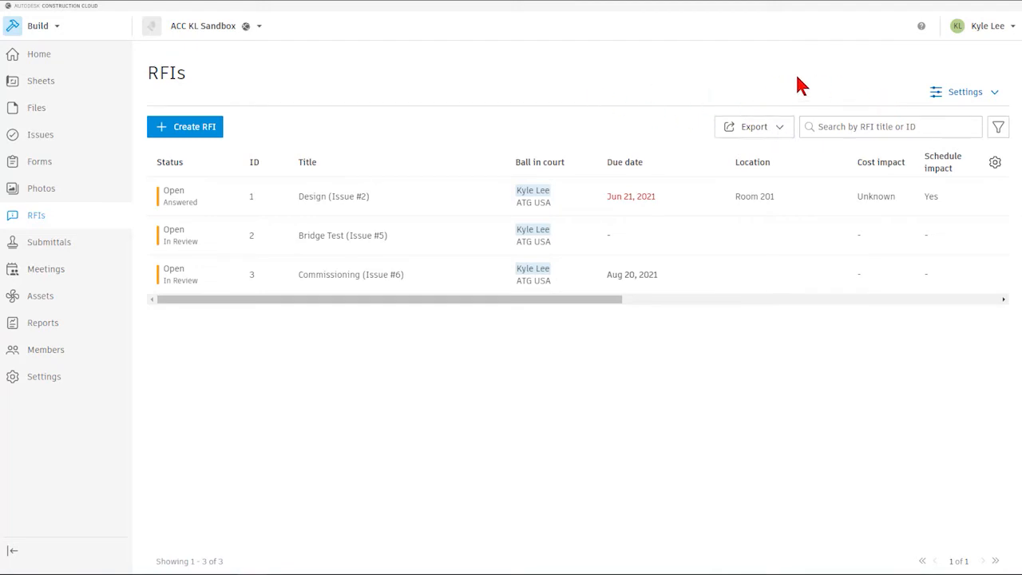
left_click(308, 162)
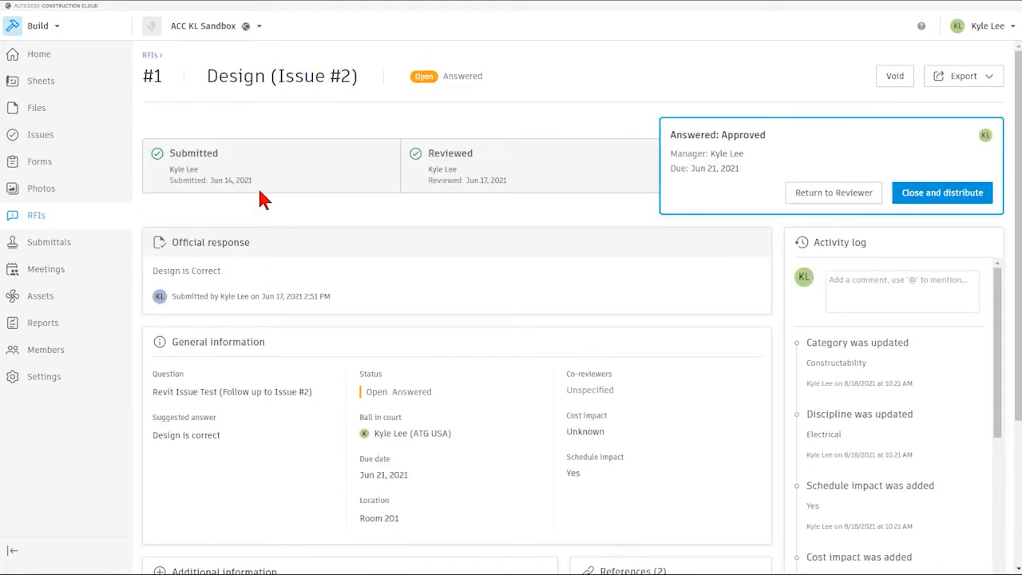
mouse_move(220, 203)
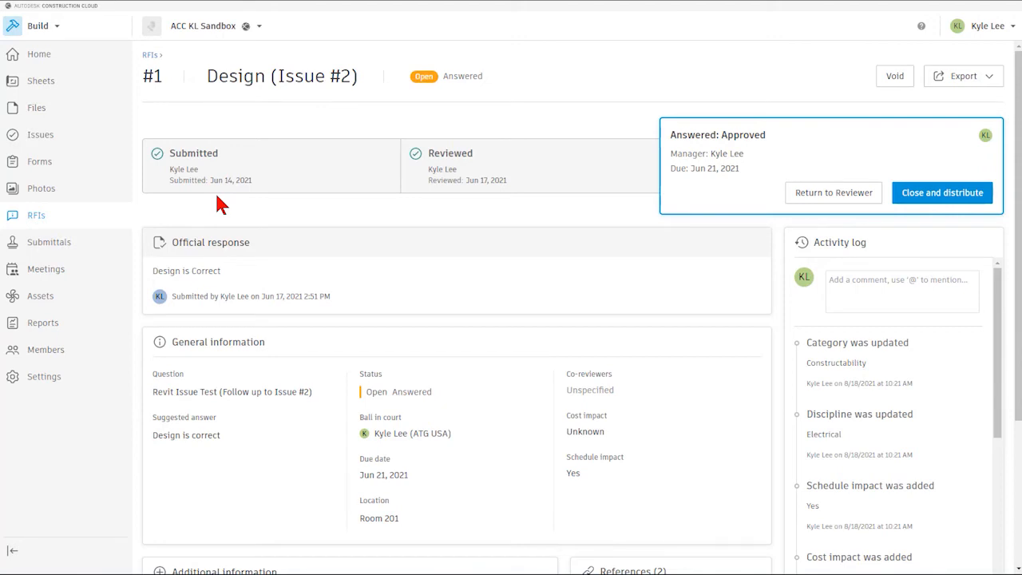
mouse_move(309, 173)
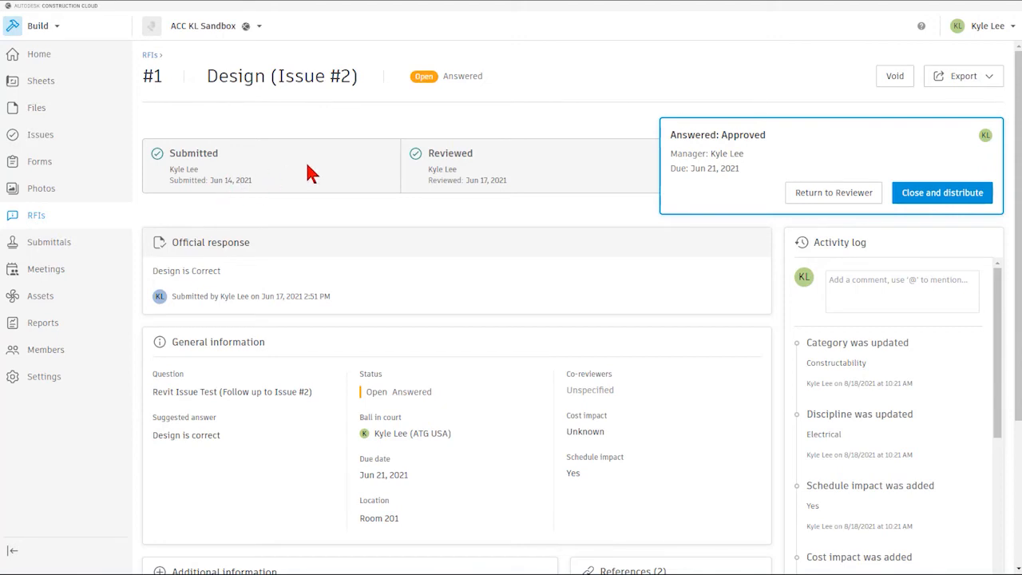
mouse_move(562, 230)
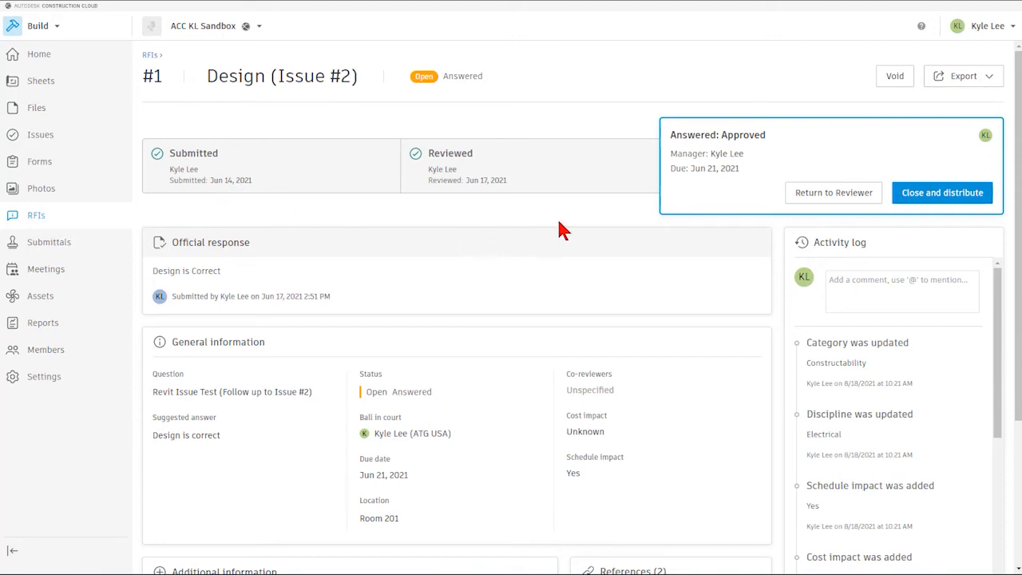
mouse_move(303, 240)
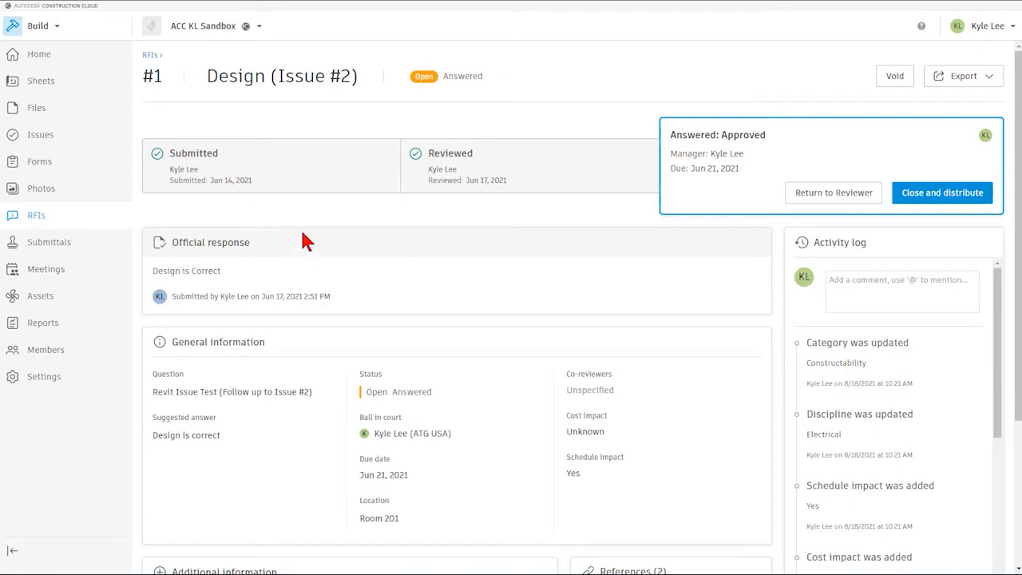
mouse_move(321, 183)
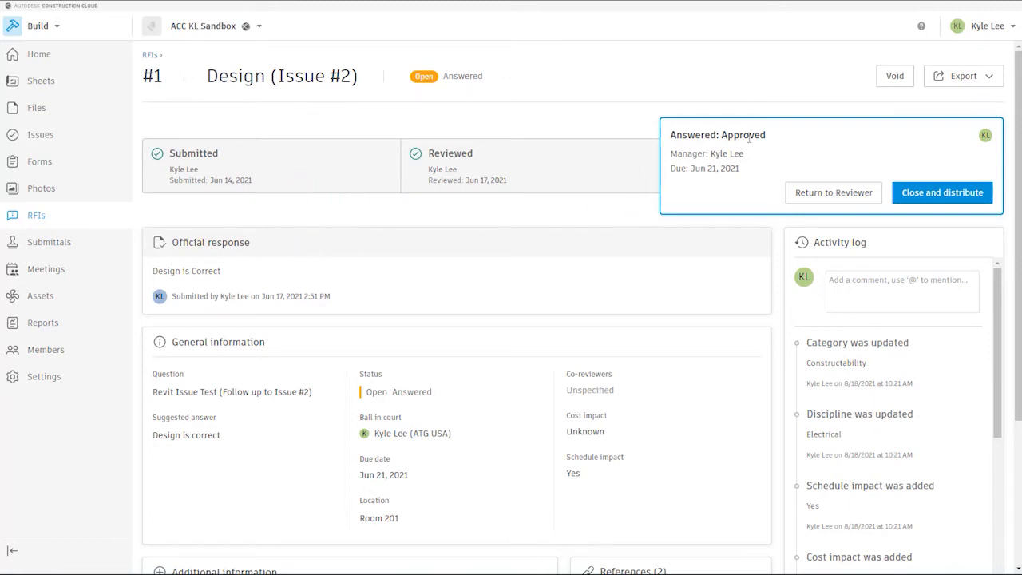
mouse_move(809, 148)
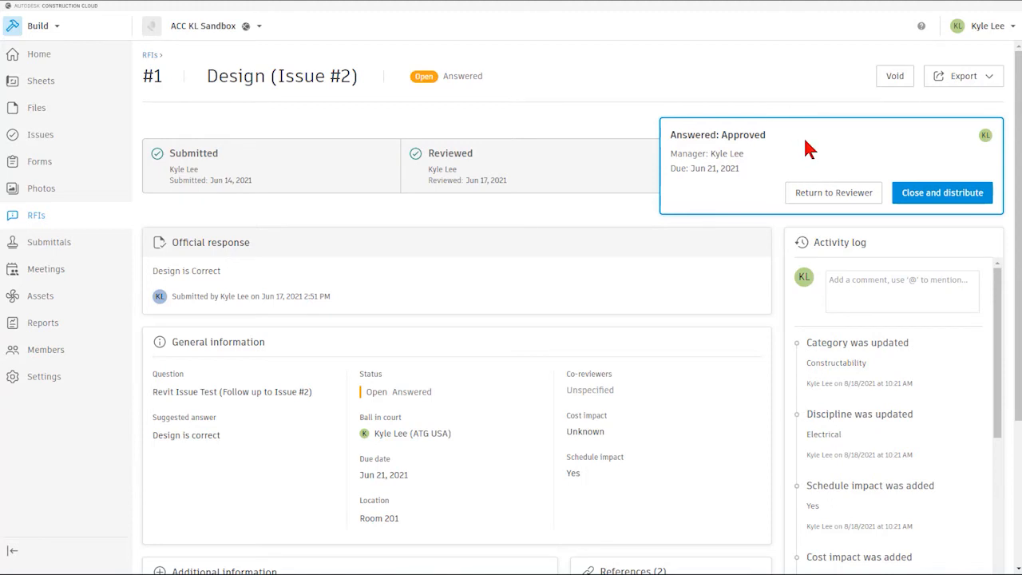
mouse_move(992, 218)
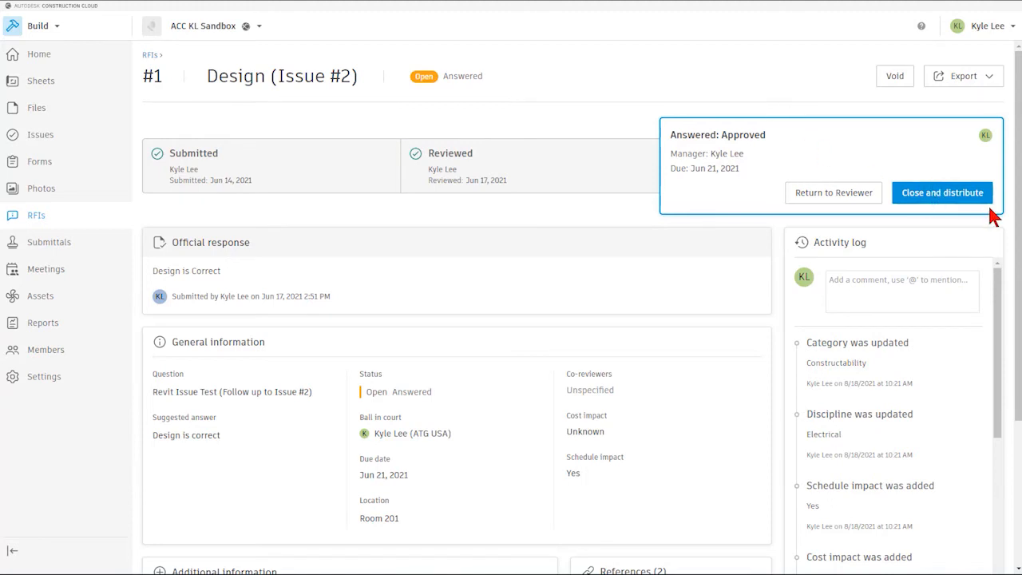
mouse_move(530, 270)
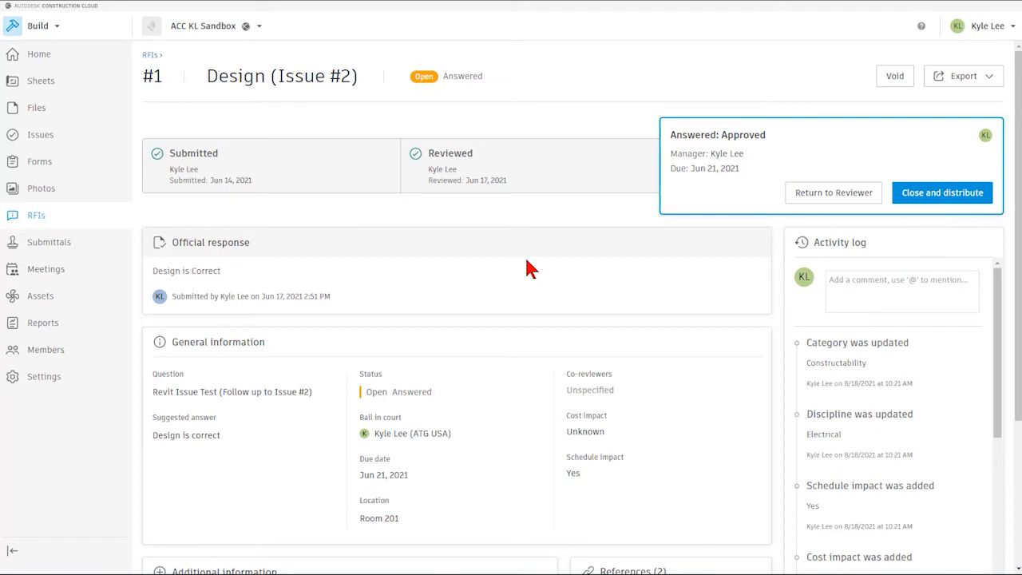
scroll("down", 3)
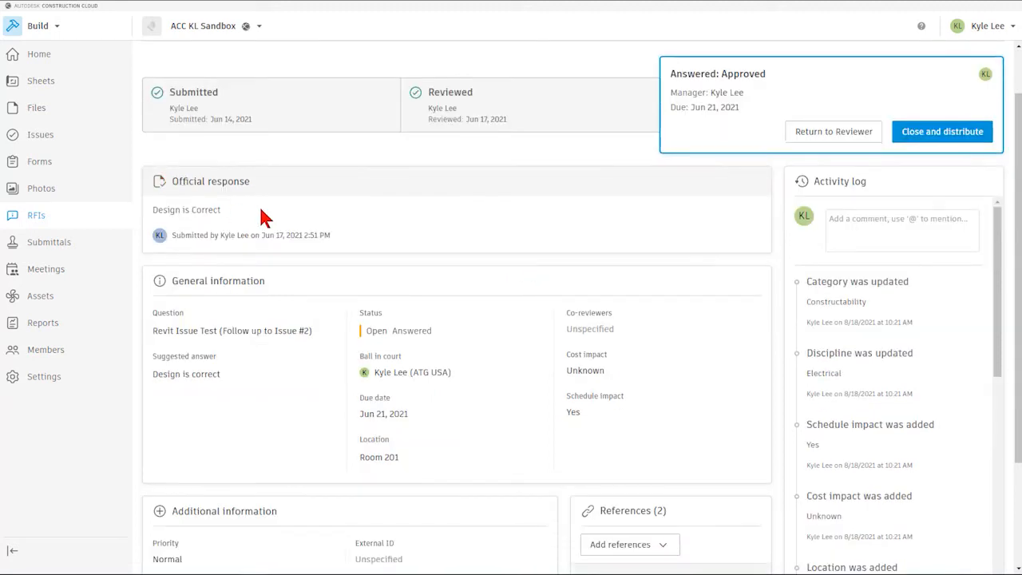
mouse_move(309, 269)
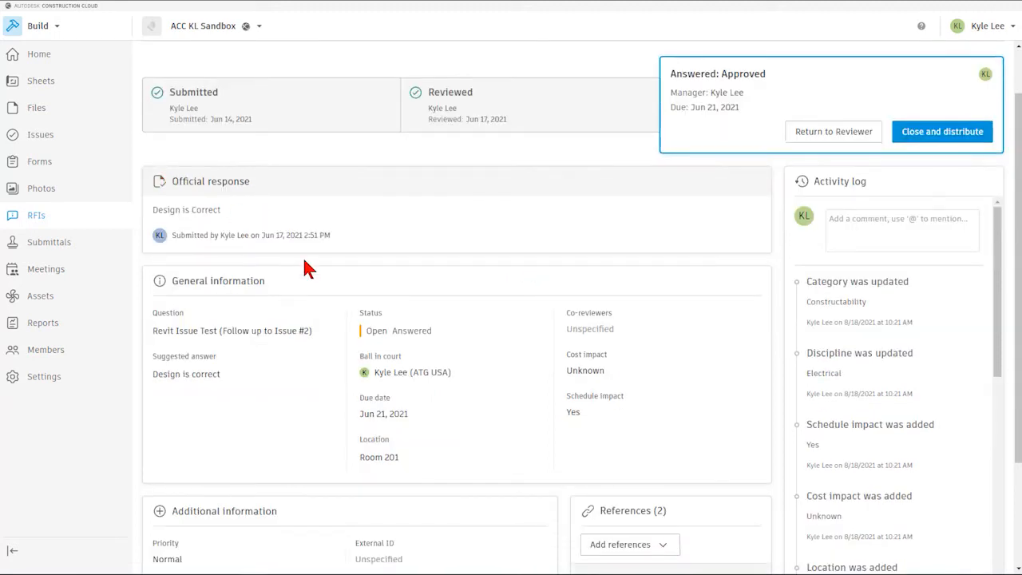
mouse_move(355, 300)
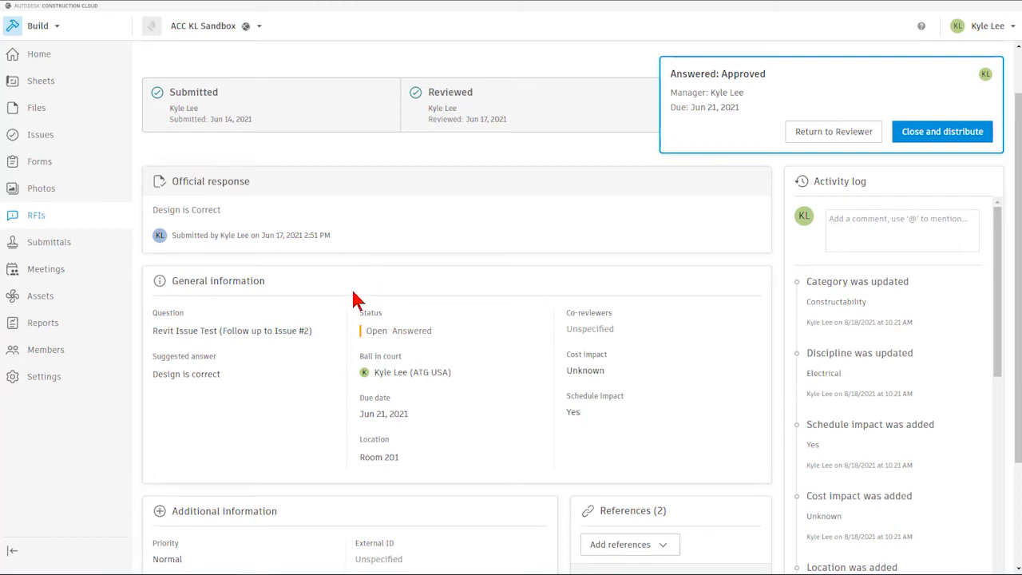
mouse_move(234, 330)
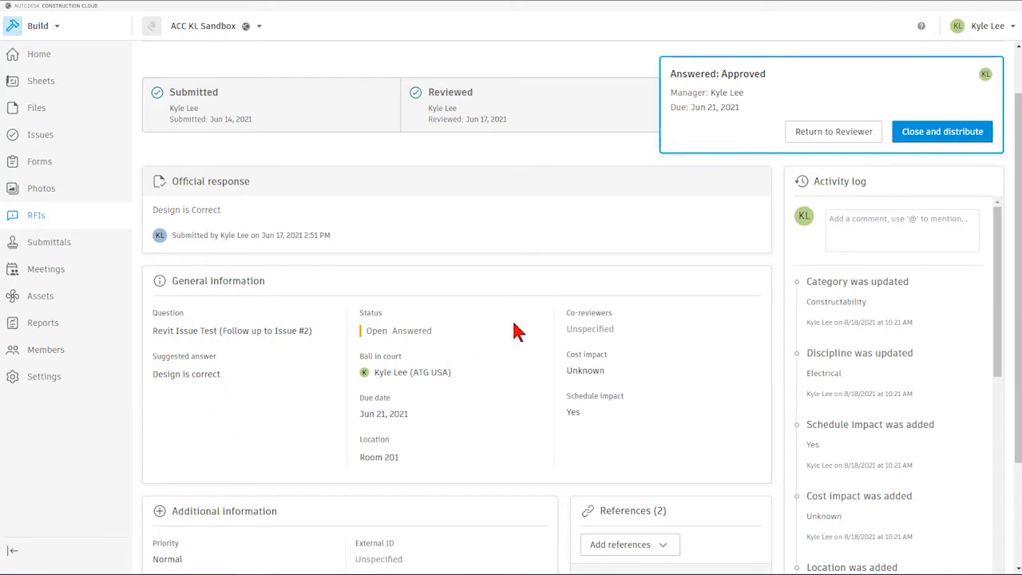
mouse_move(501, 344)
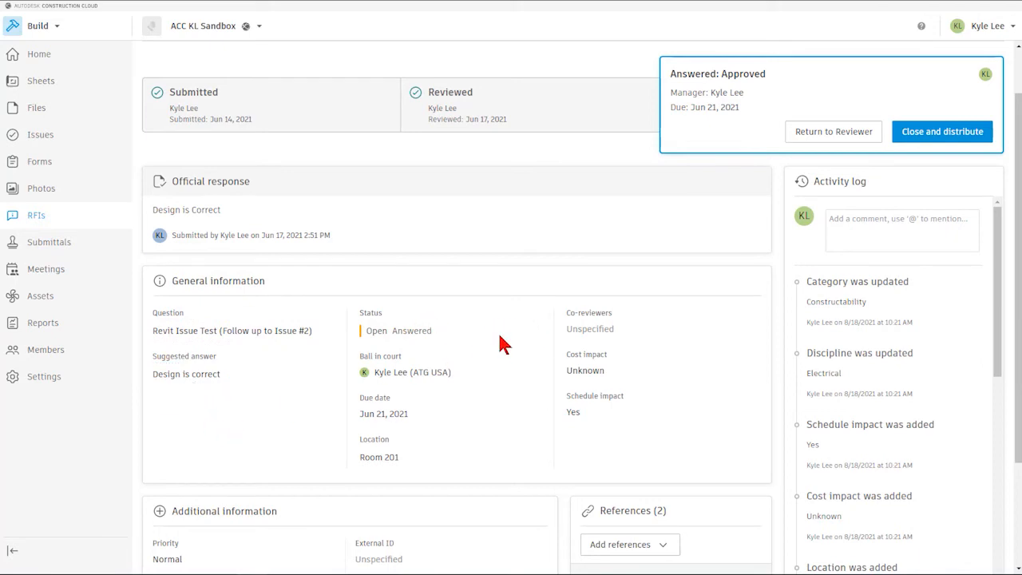
mouse_move(492, 383)
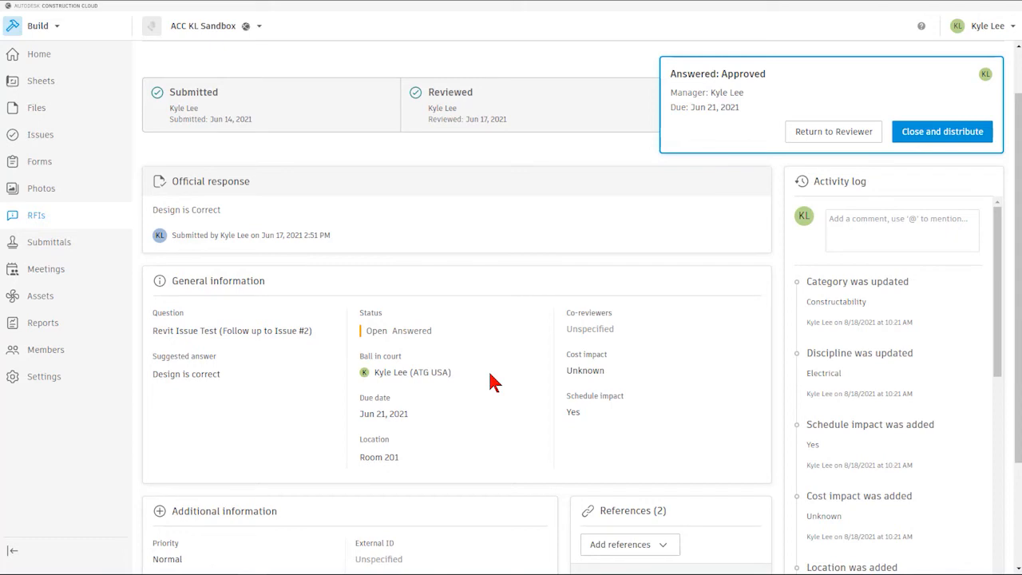
mouse_move(691, 336)
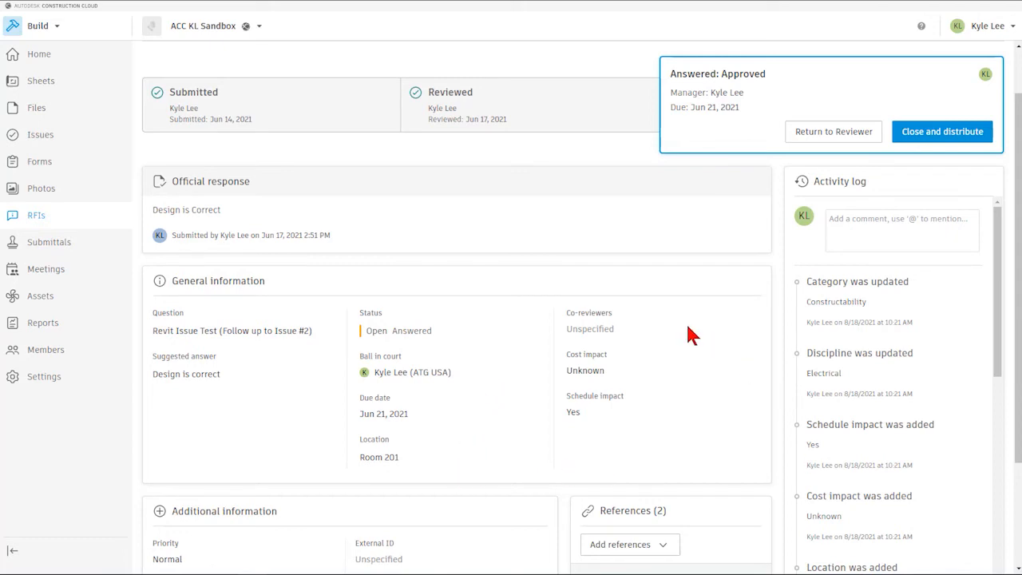
mouse_move(642, 383)
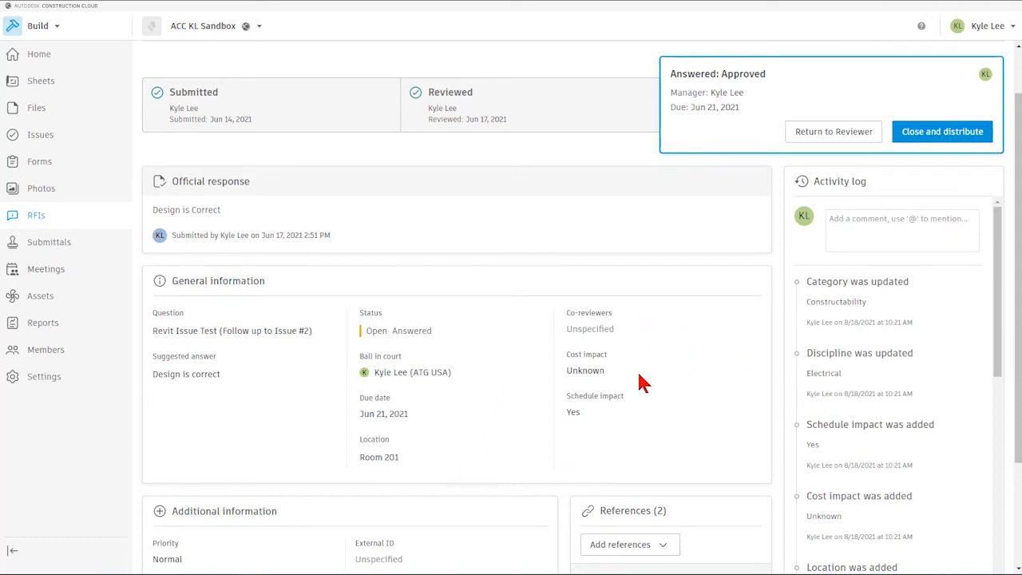
mouse_move(132, 291)
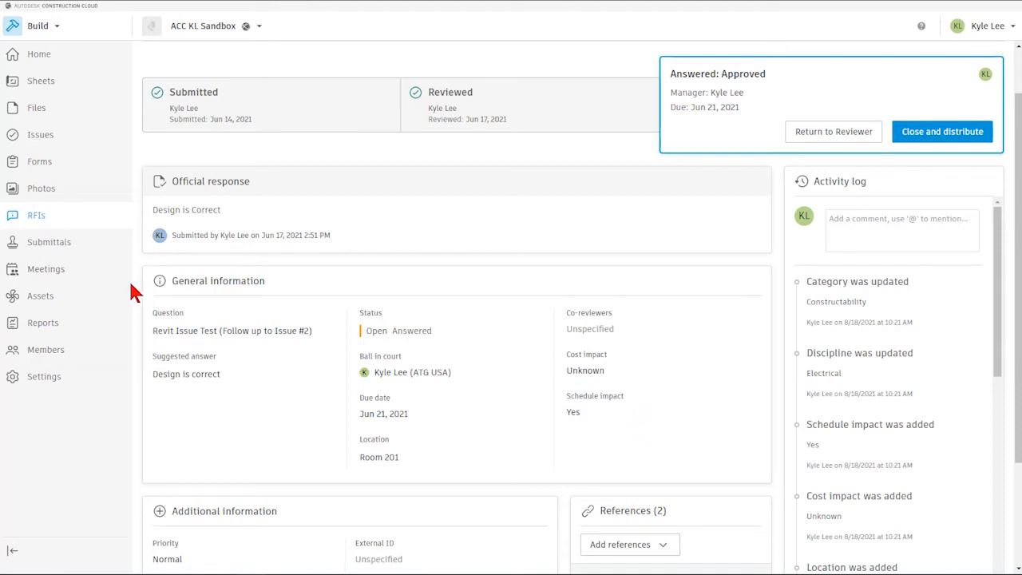
scroll("down", 3)
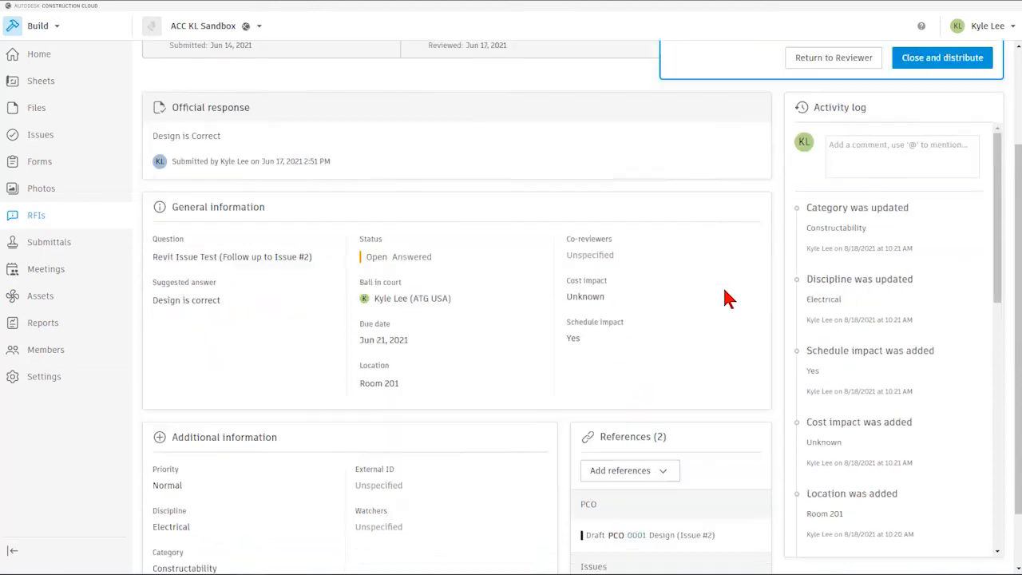
scroll("down", 3)
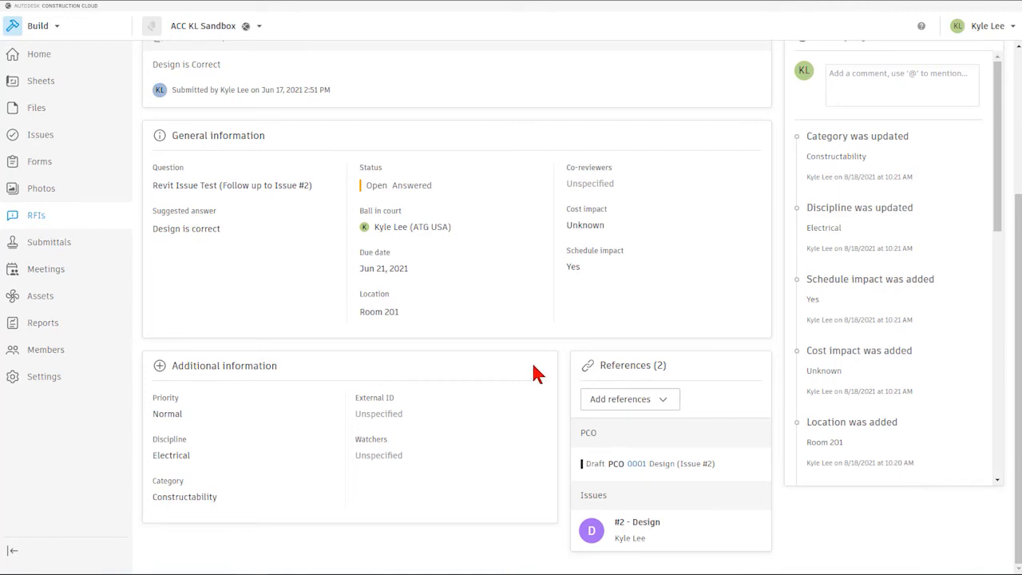
mouse_move(199, 484)
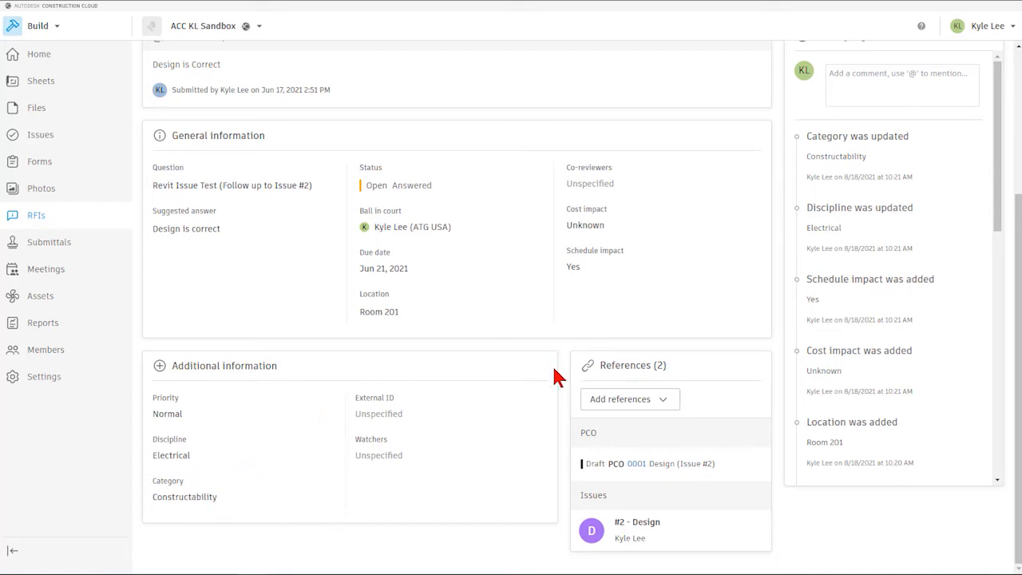
mouse_move(437, 412)
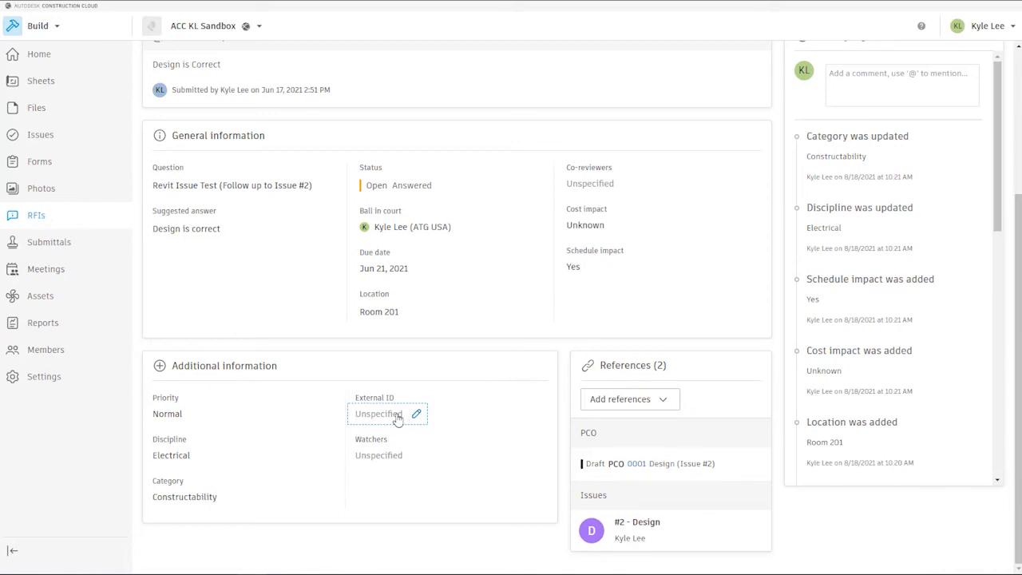
mouse_move(432, 462)
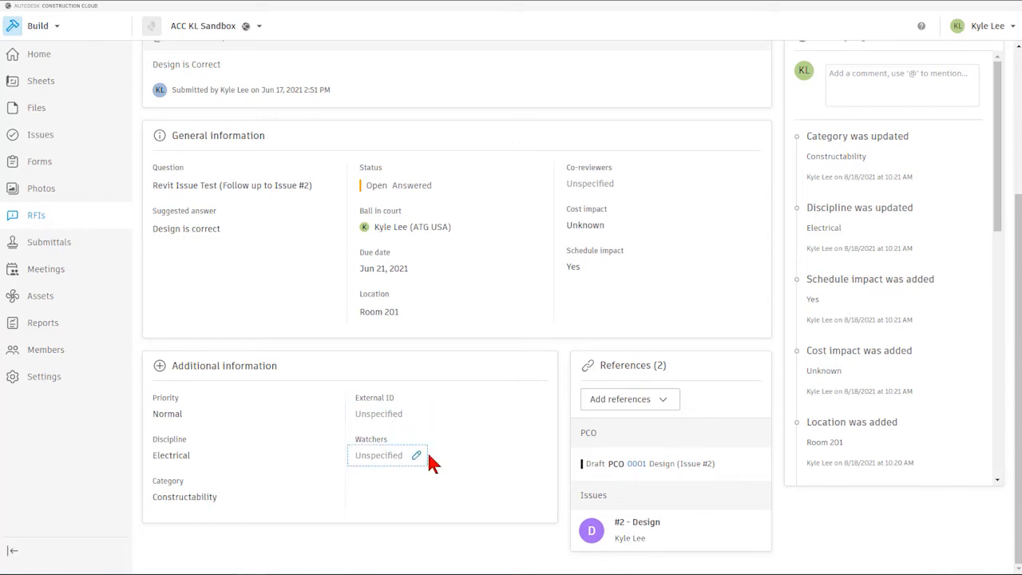
mouse_move(561, 365)
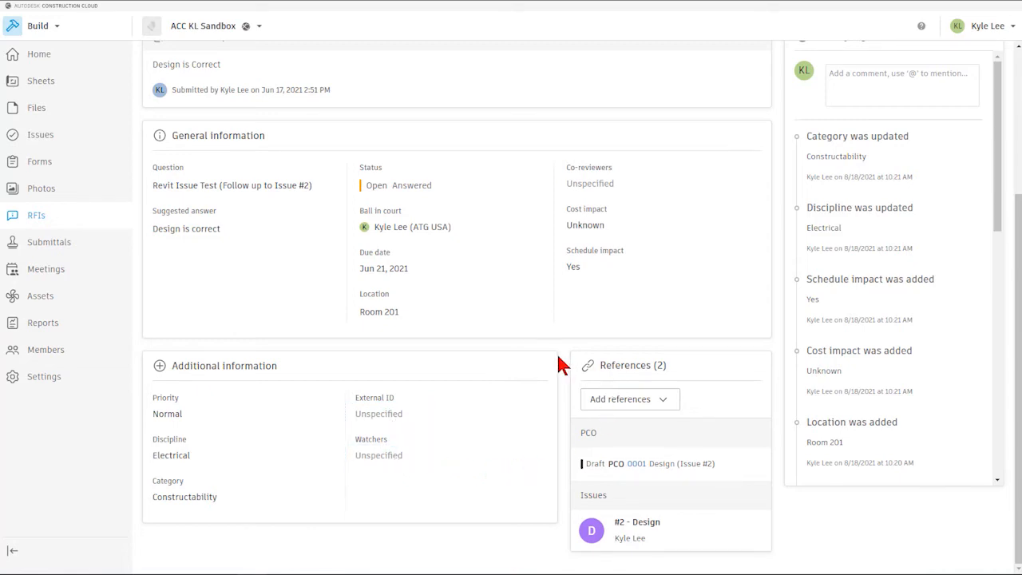
mouse_move(734, 373)
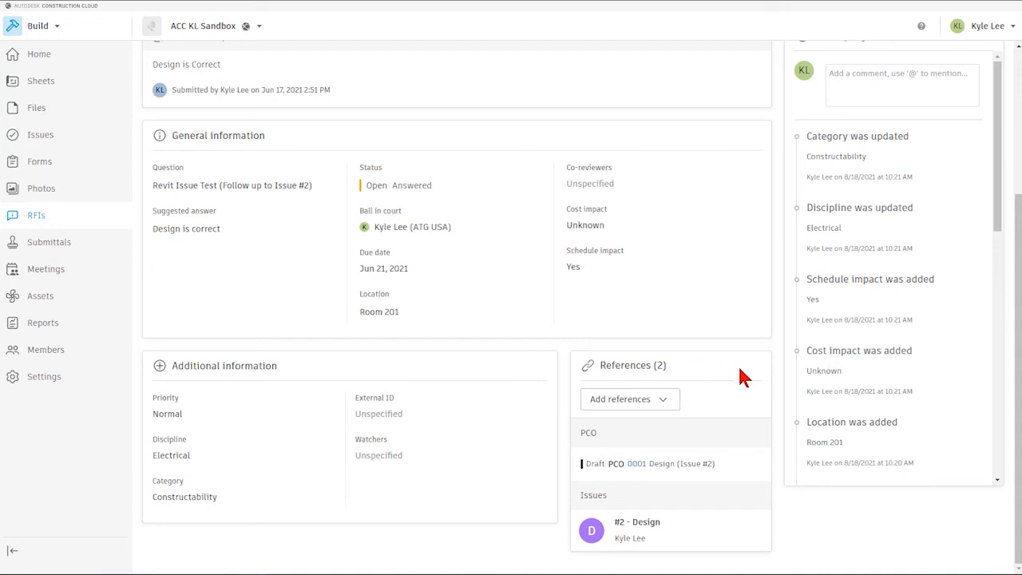
mouse_move(743, 377)
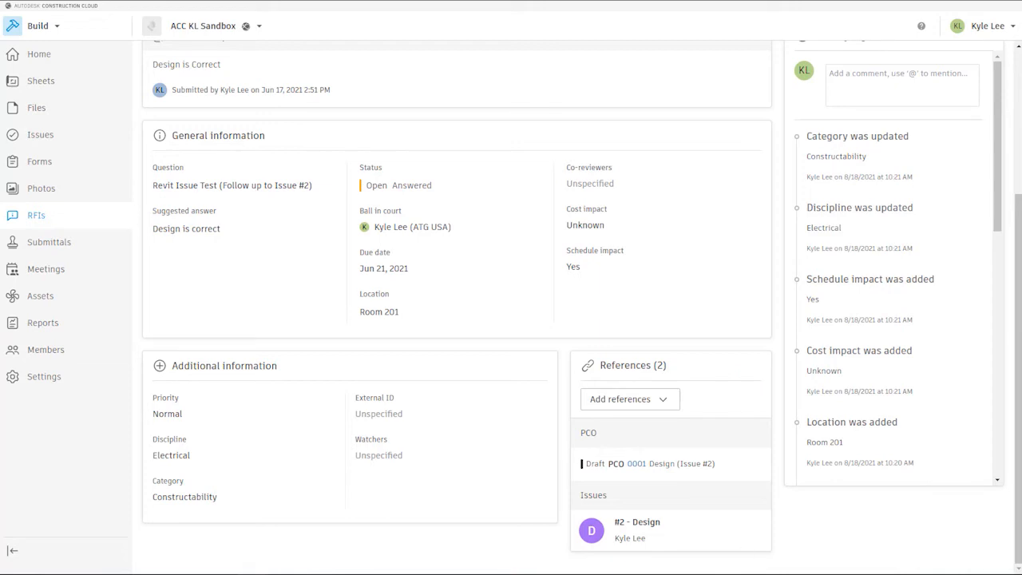
mouse_move(706, 538)
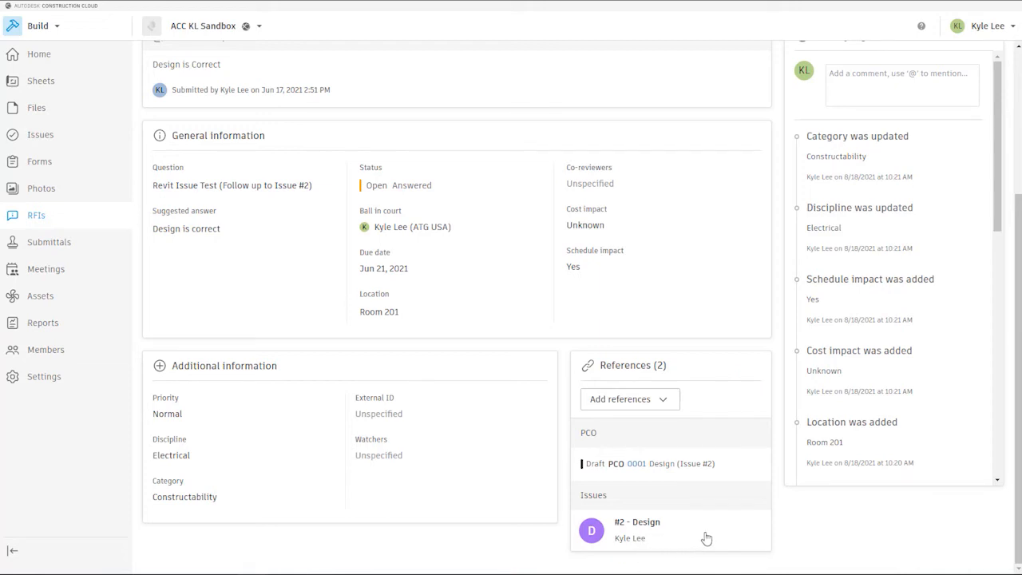
mouse_move(659, 536)
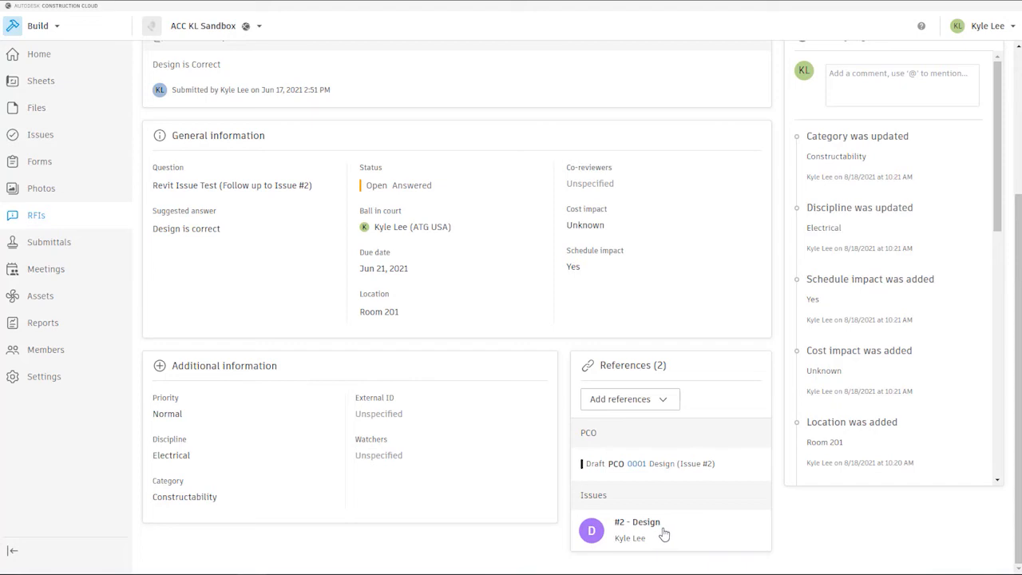
mouse_move(678, 535)
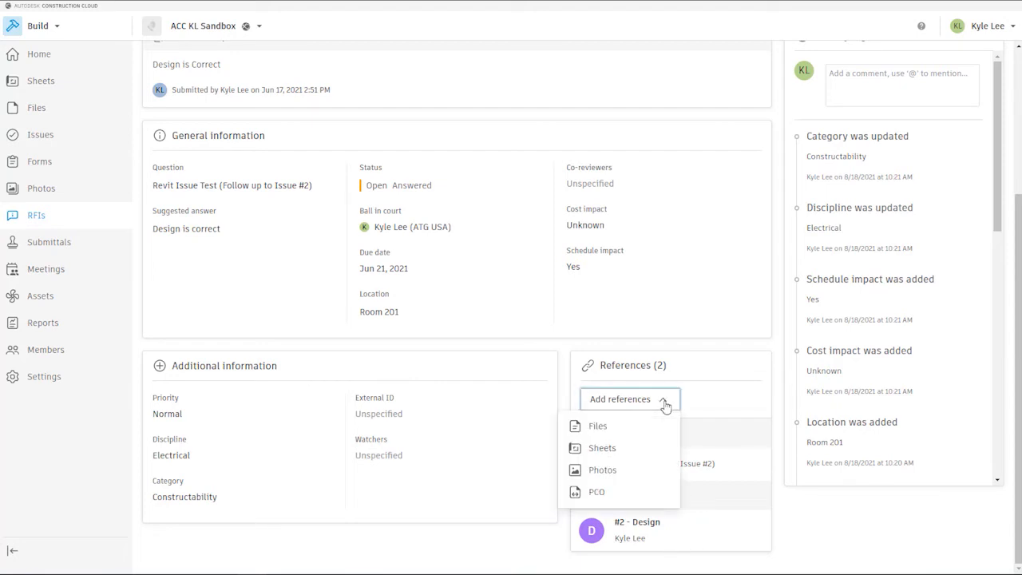
mouse_move(722, 416)
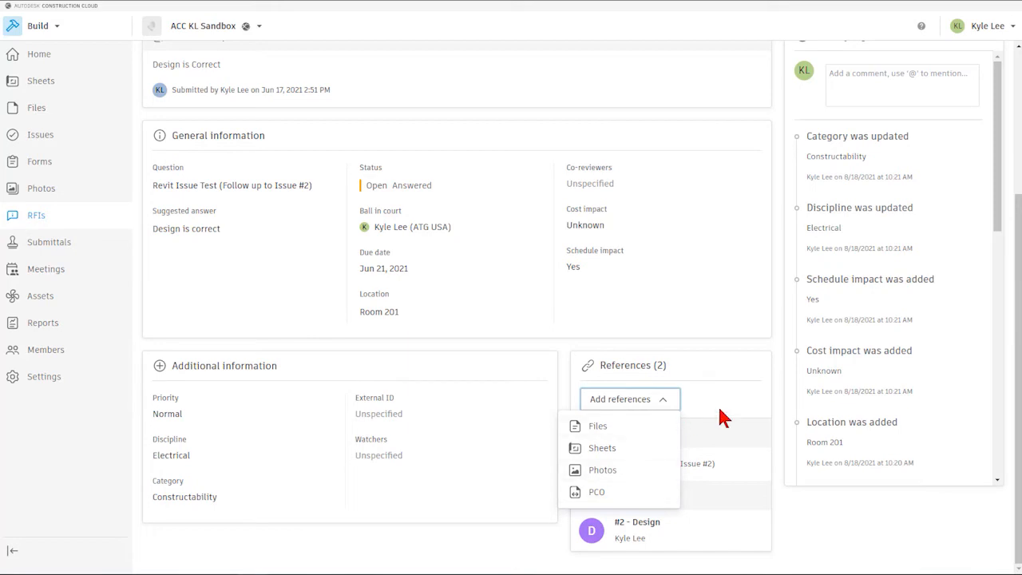
left_click(596, 491)
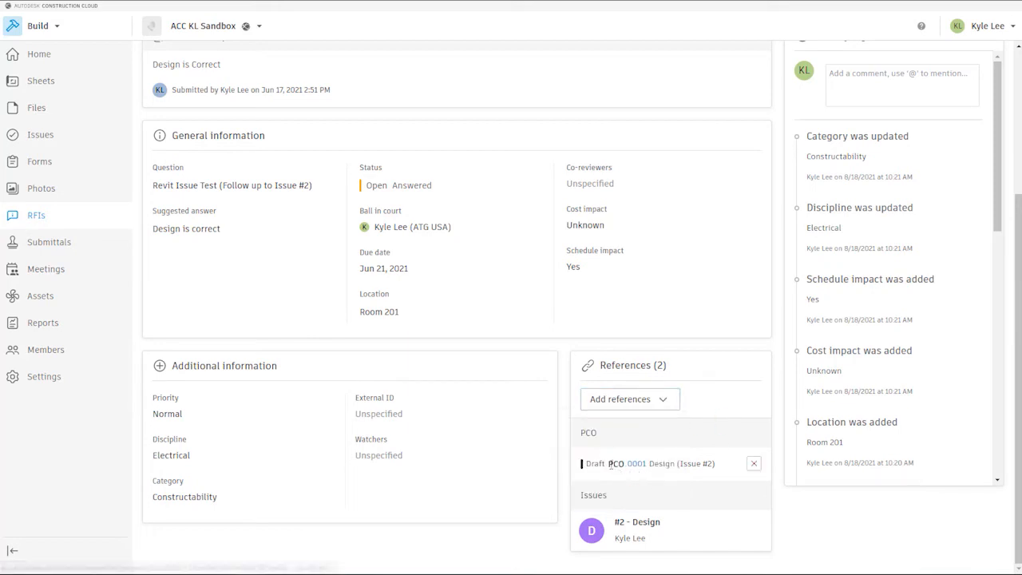
scroll("up", 3)
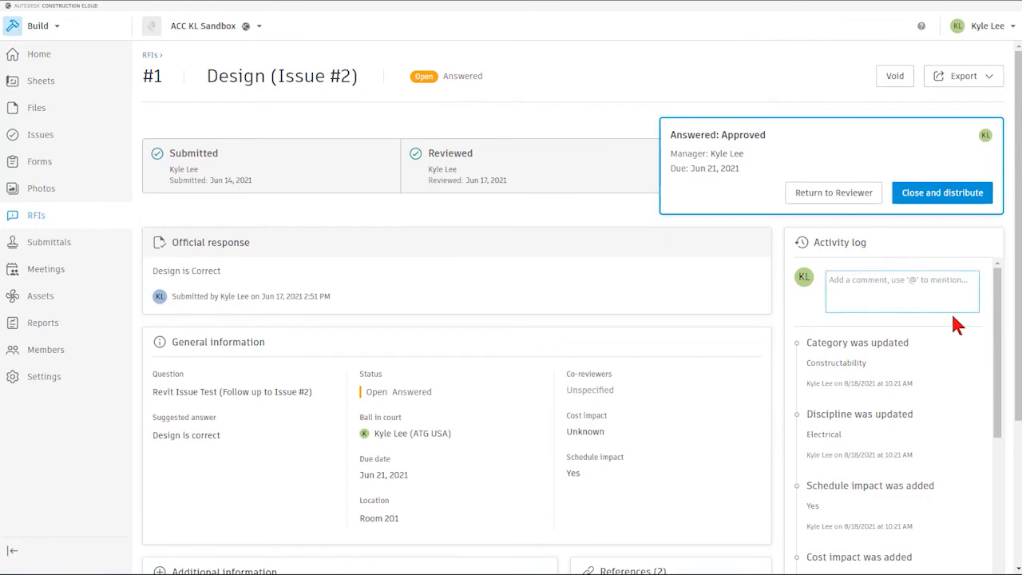
mouse_move(986, 358)
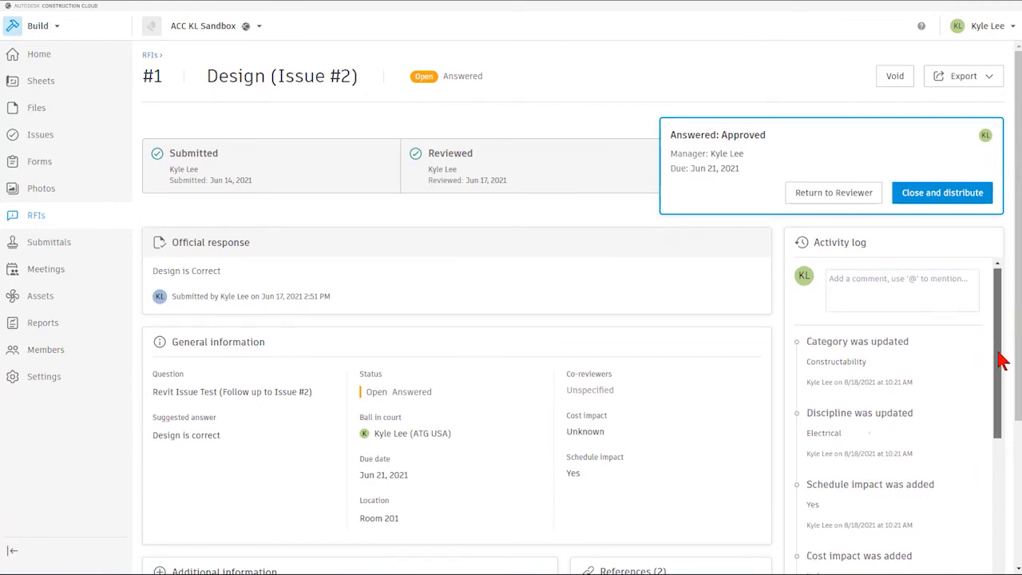
scroll("down", 3)
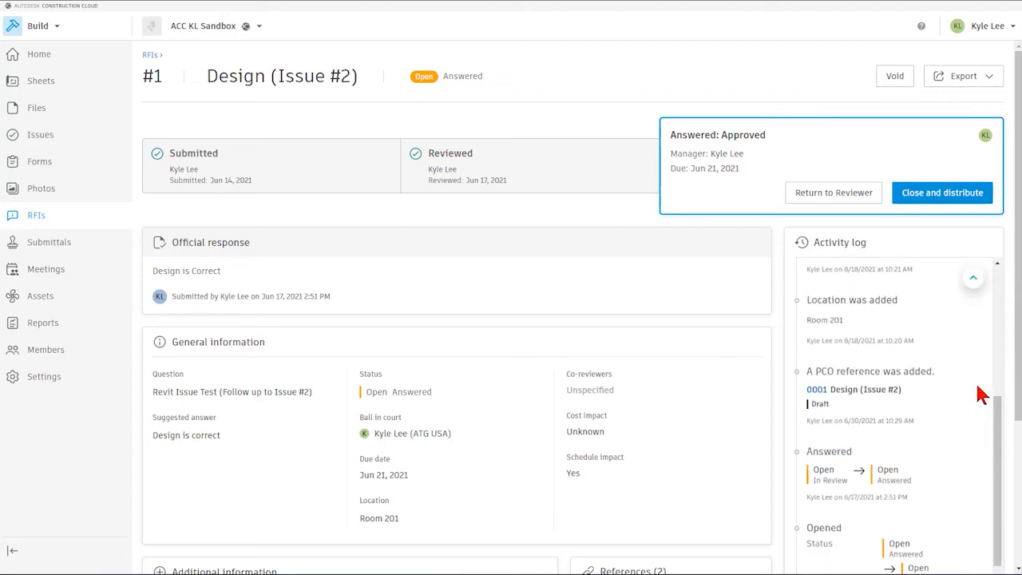
scroll("down", 3)
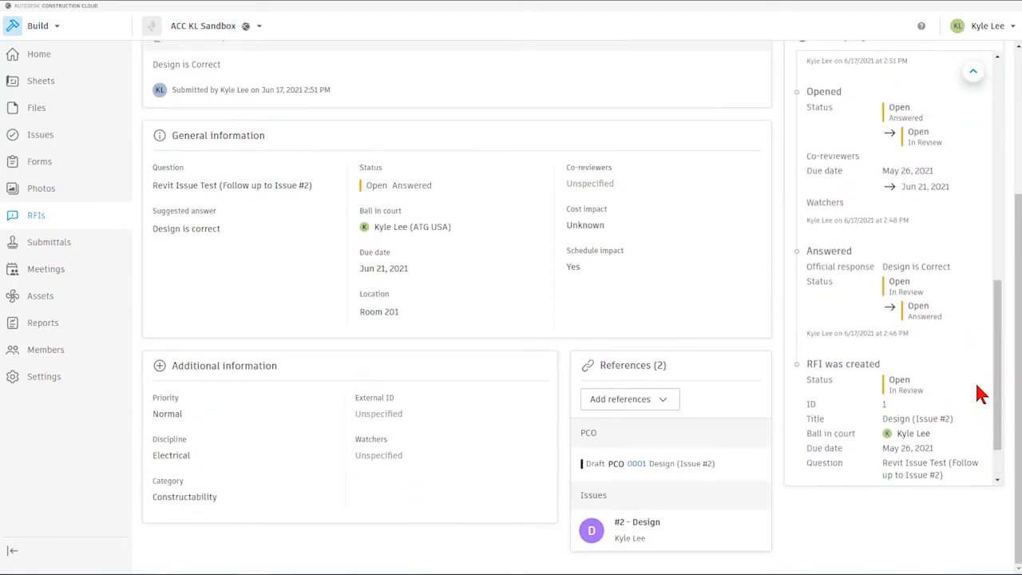
scroll("up", 3)
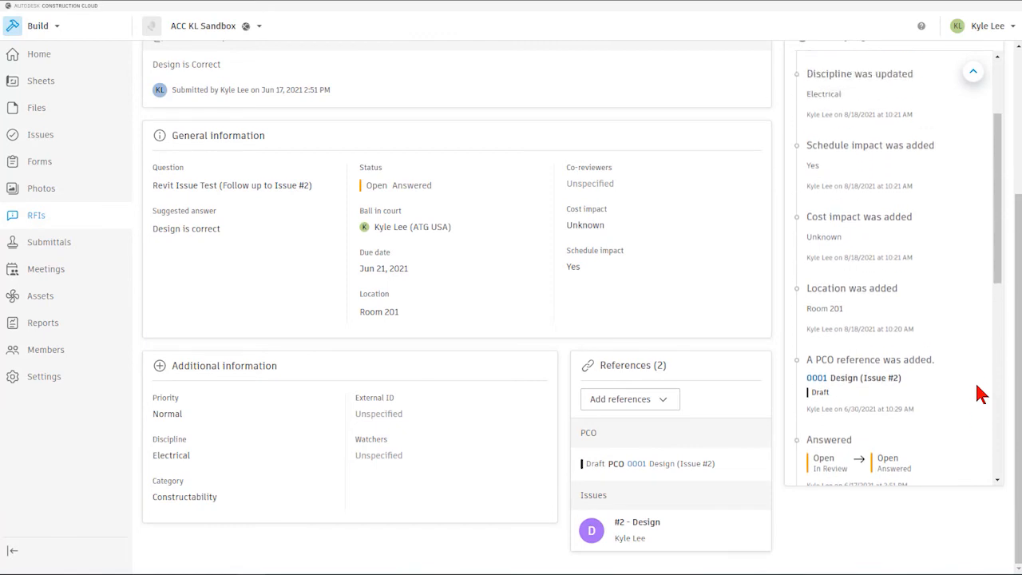
scroll("up", 3)
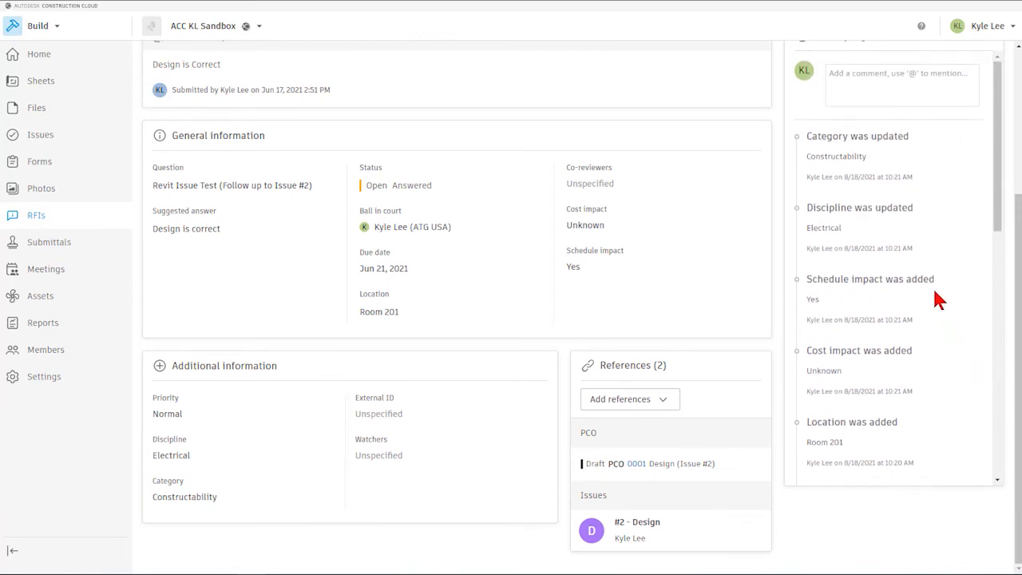
scroll("up", 3)
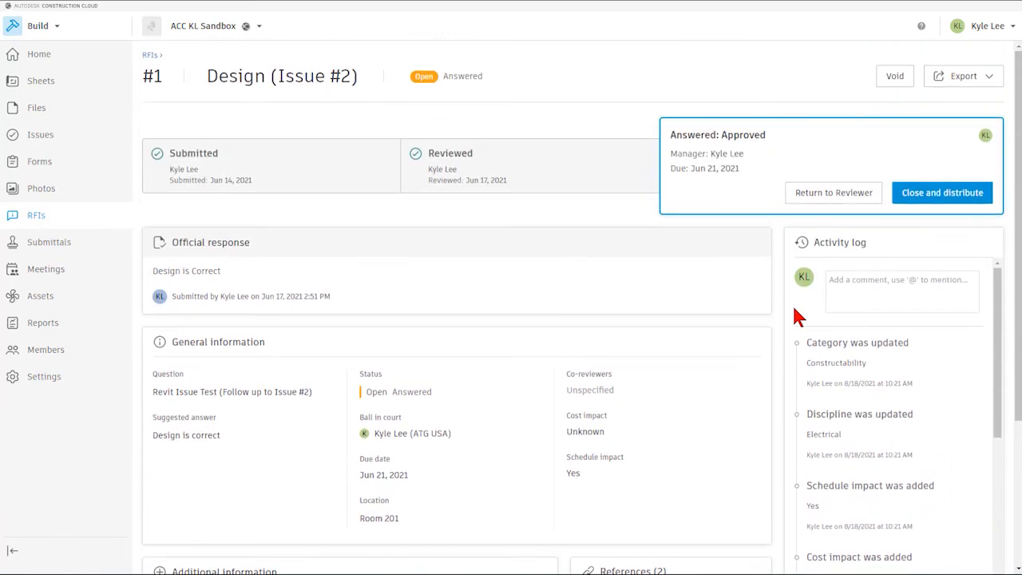
mouse_move(671, 127)
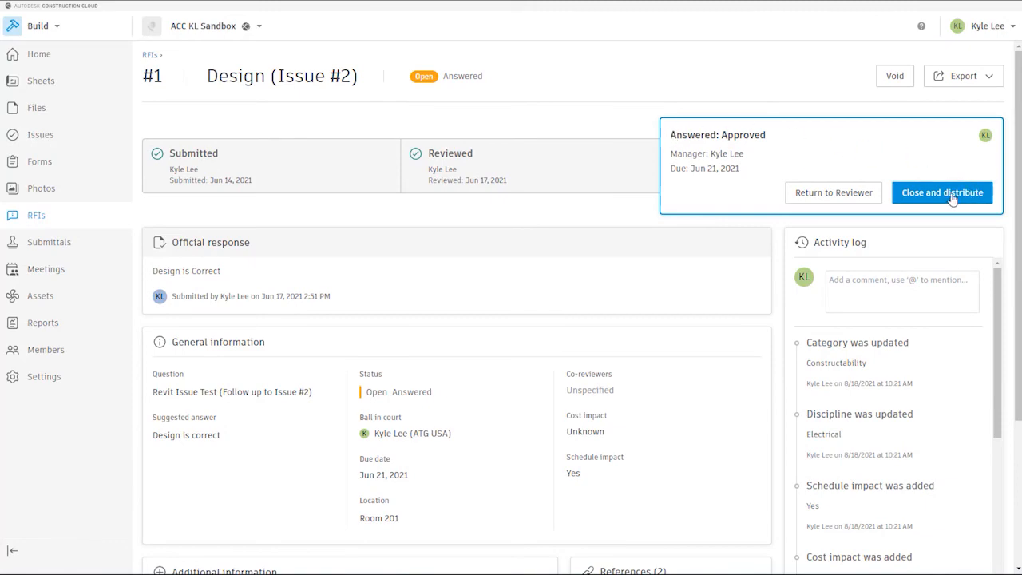
Step: Close and distribute RFI #1 with its Approved answer, adding no watchers or comment
left_click(941, 192)
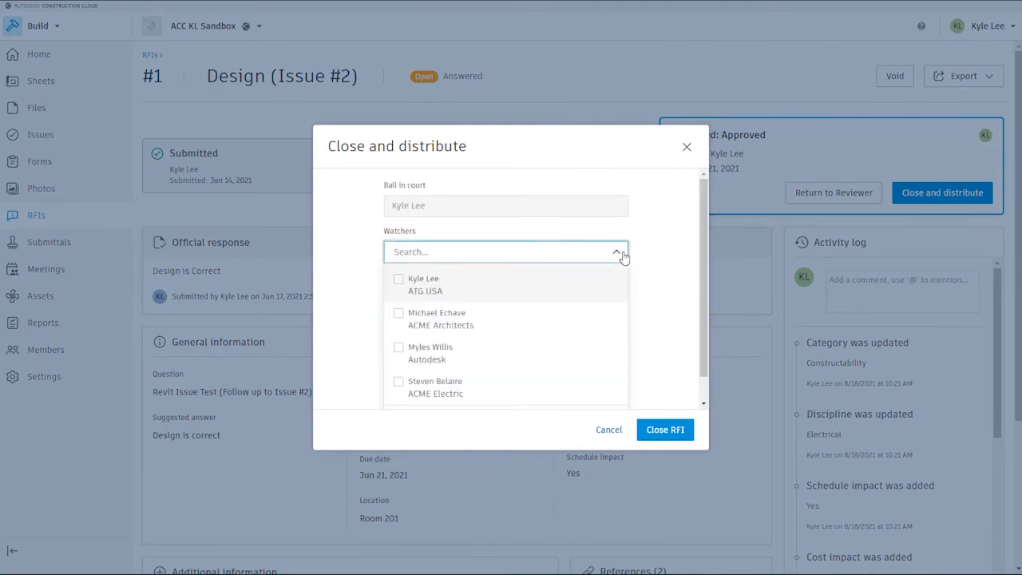
mouse_move(398, 285)
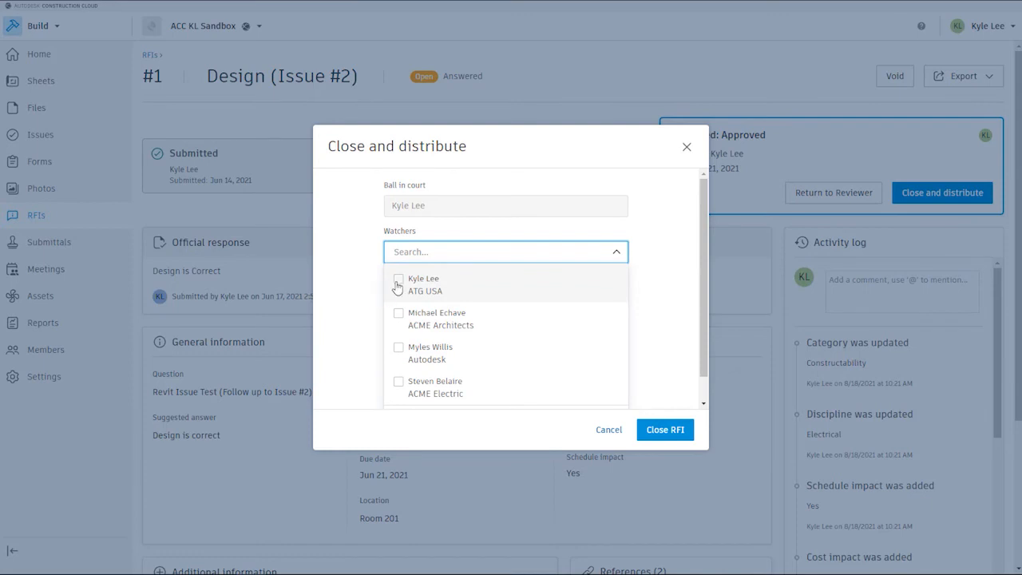
mouse_move(444, 313)
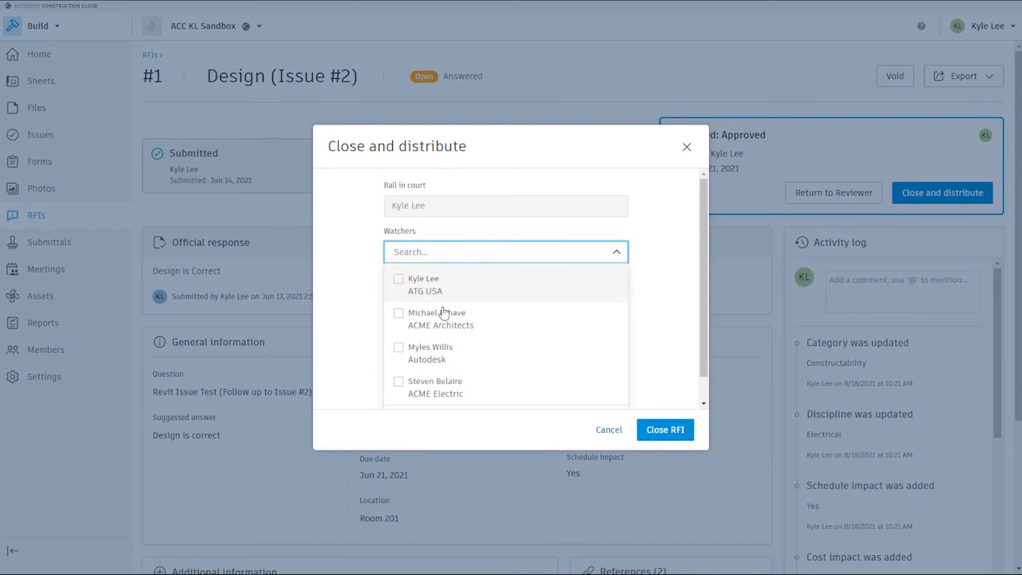
left_click(659, 315)
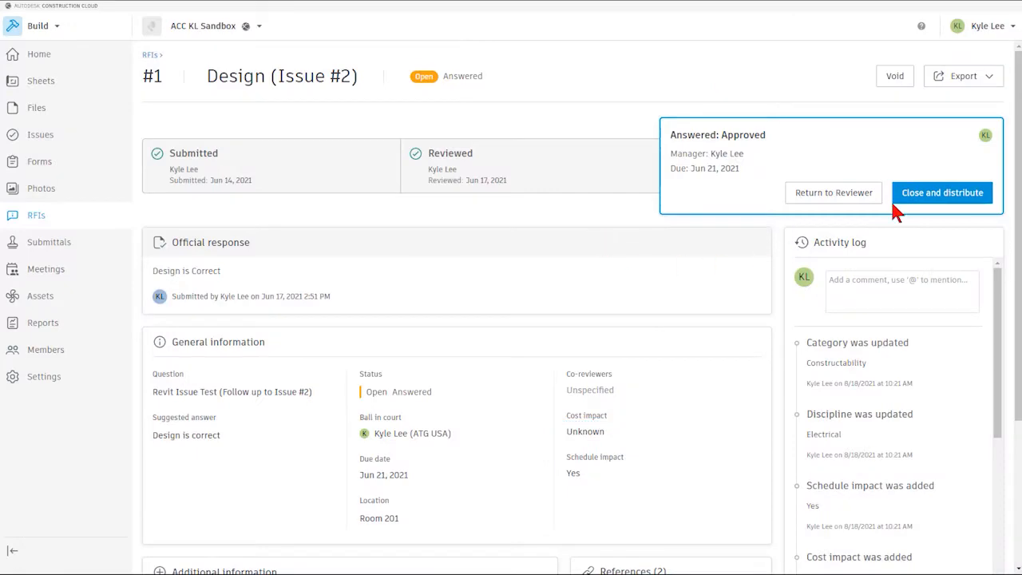
left_click(942, 193)
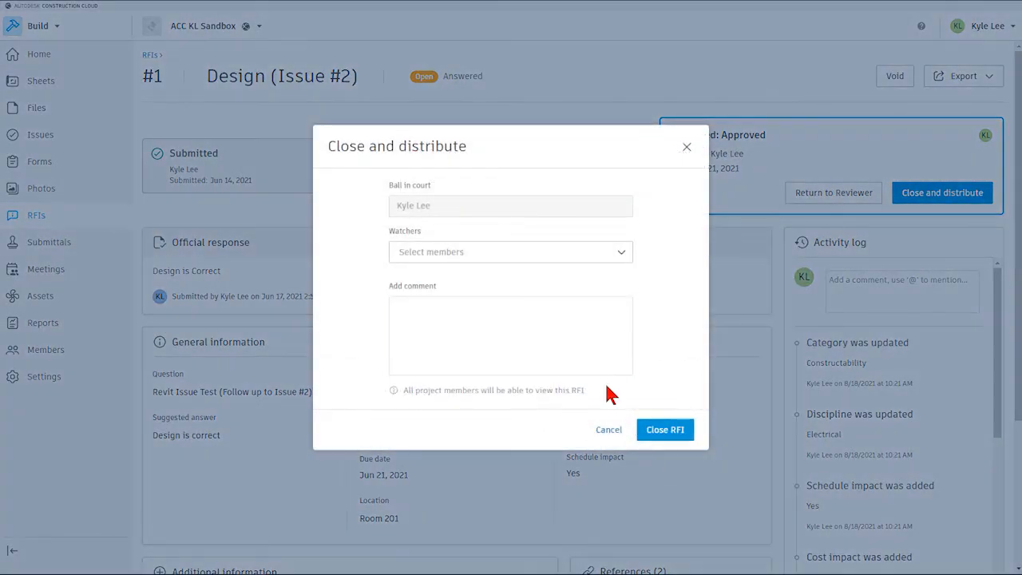
mouse_move(665, 430)
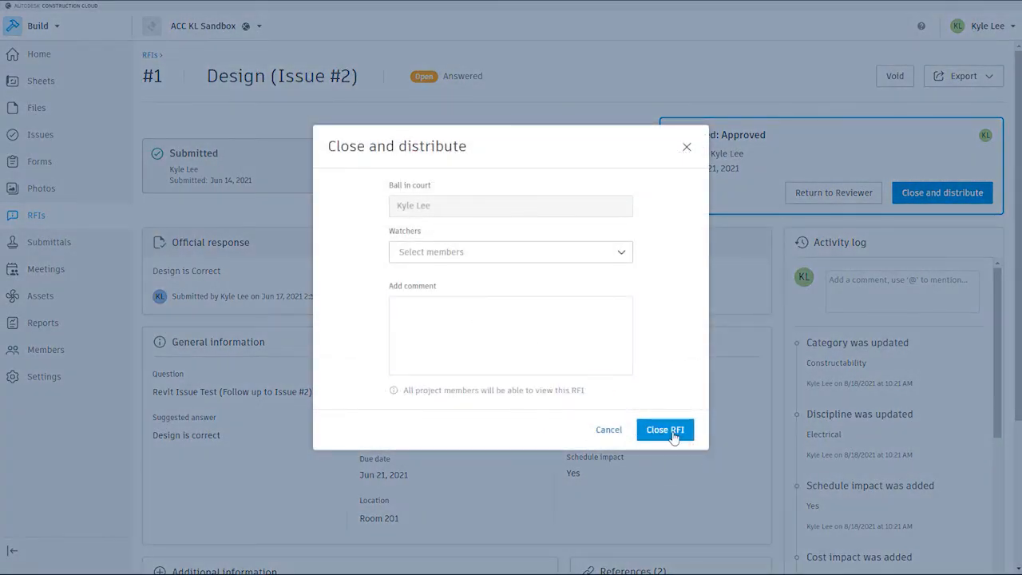
left_click(665, 429)
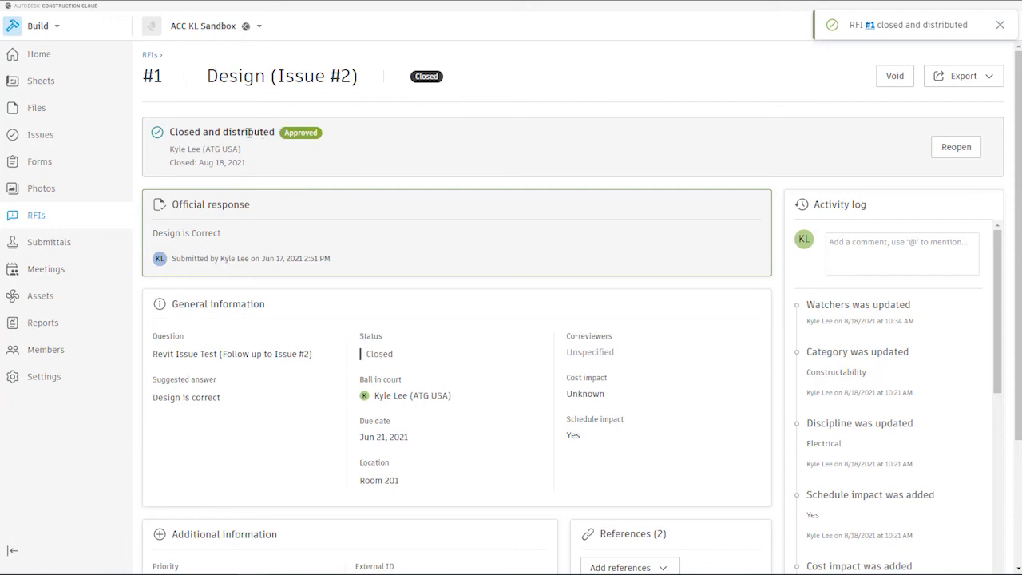
mouse_move(156, 76)
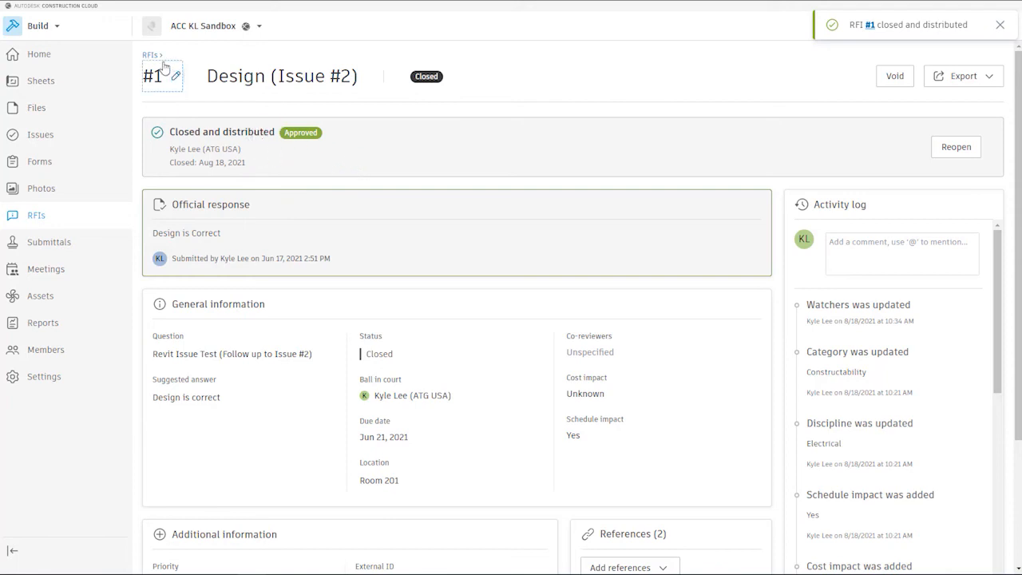
Step: Return to the RFIs log via the breadcrumb, where RFI #1 shows Closed
left_click(151, 54)
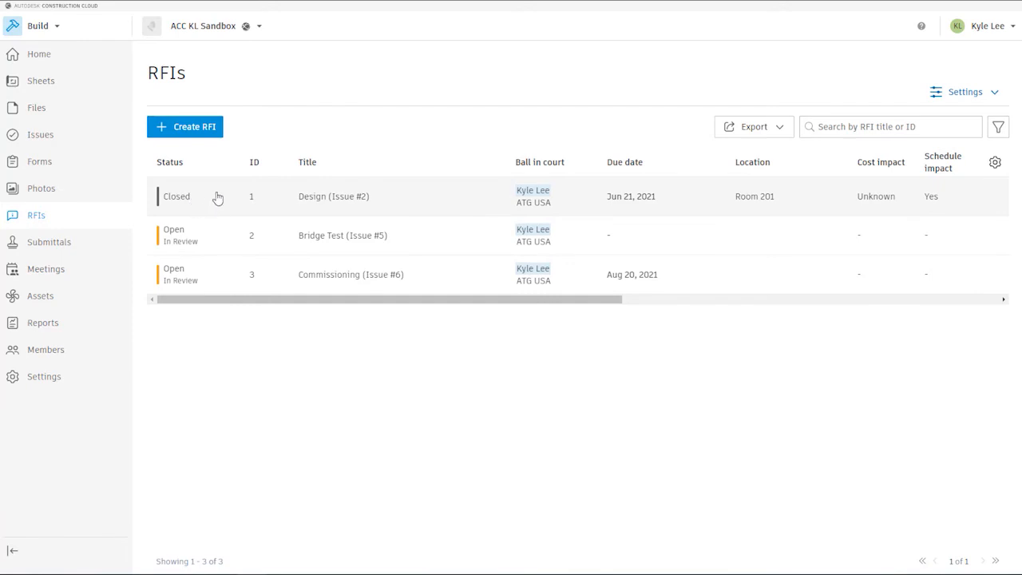
mouse_move(450, 225)
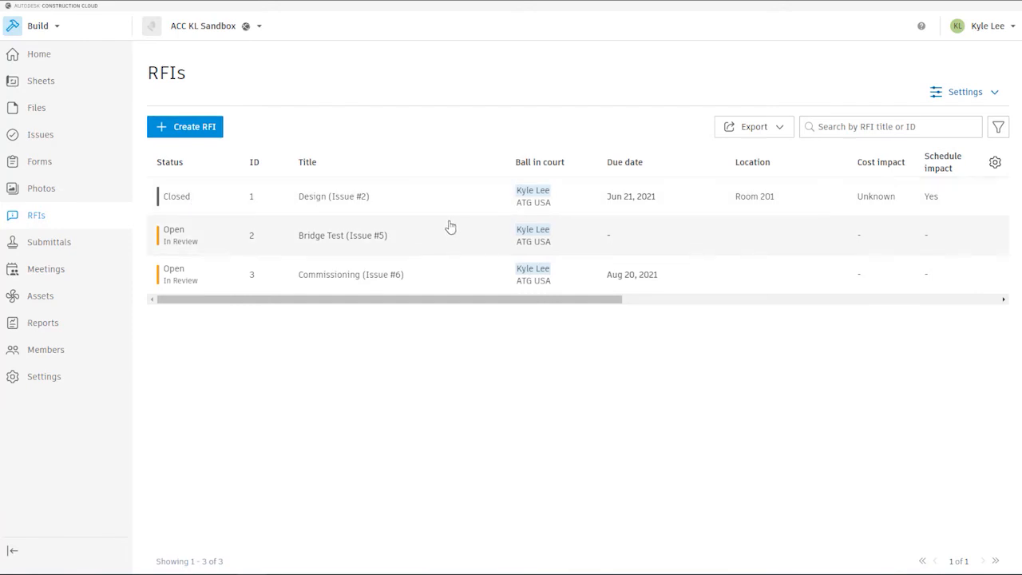
mouse_move(182, 242)
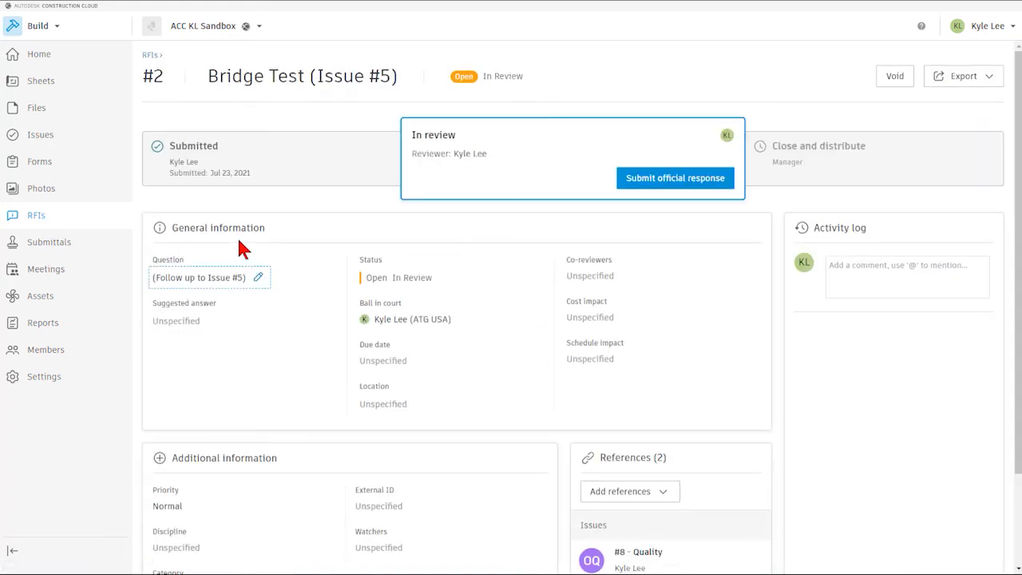
mouse_move(280, 165)
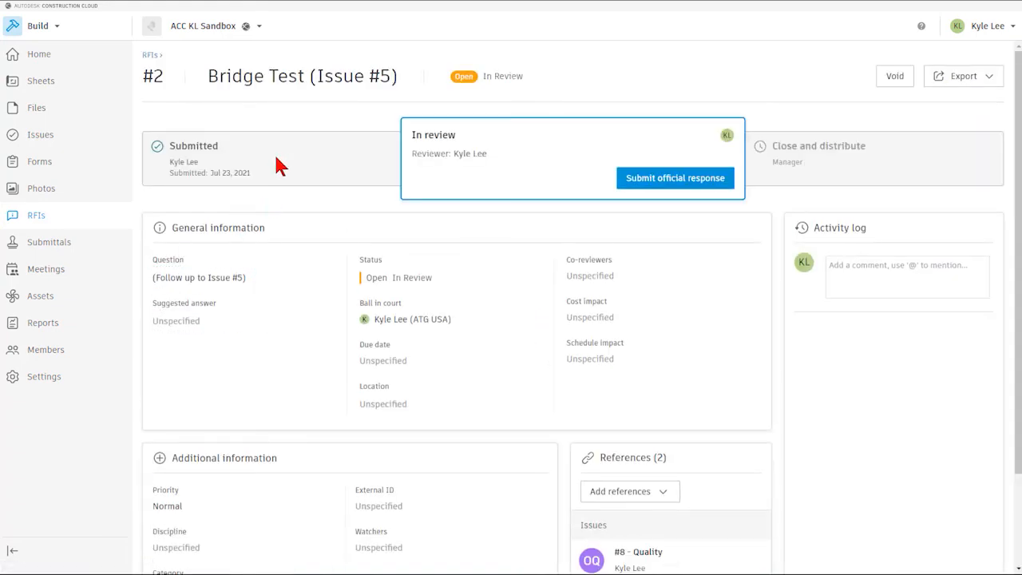
mouse_move(551, 150)
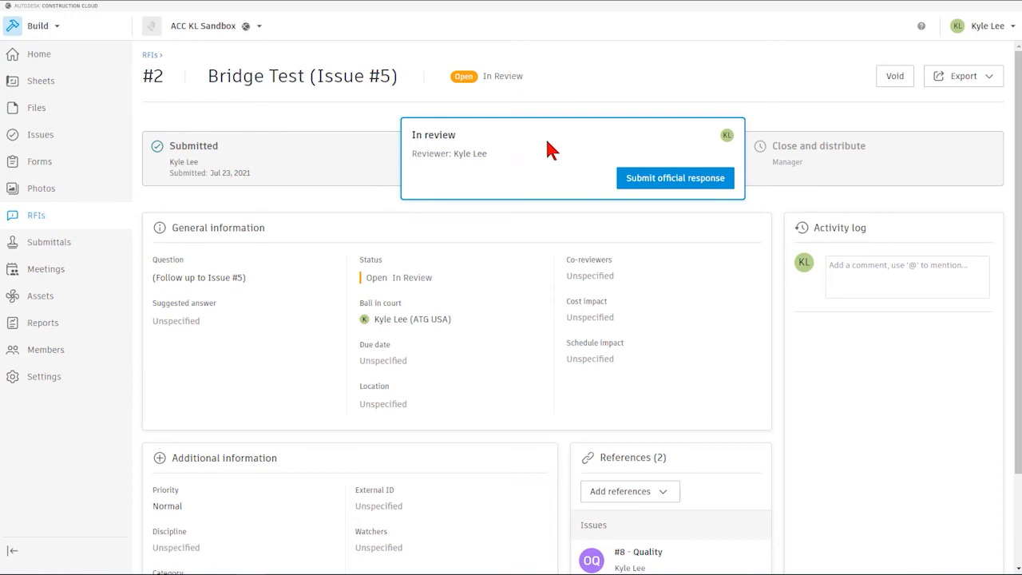
mouse_move(573, 140)
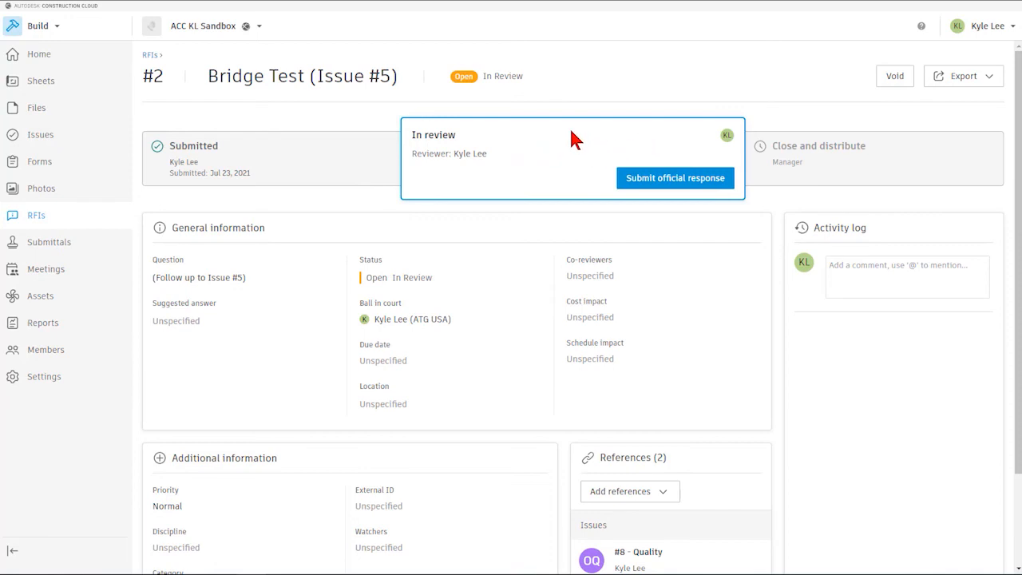
scroll("down", 3)
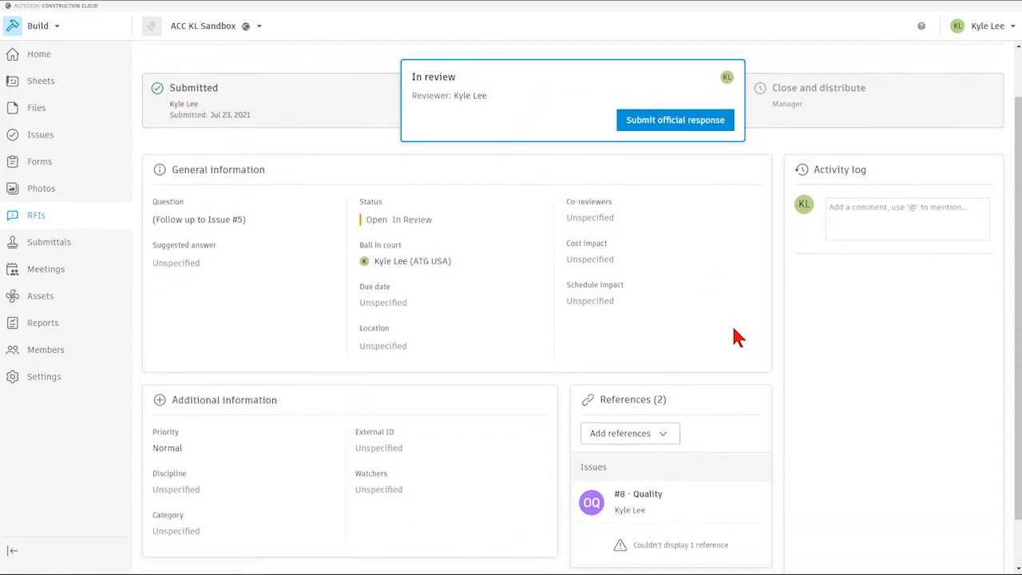
scroll("down", 3)
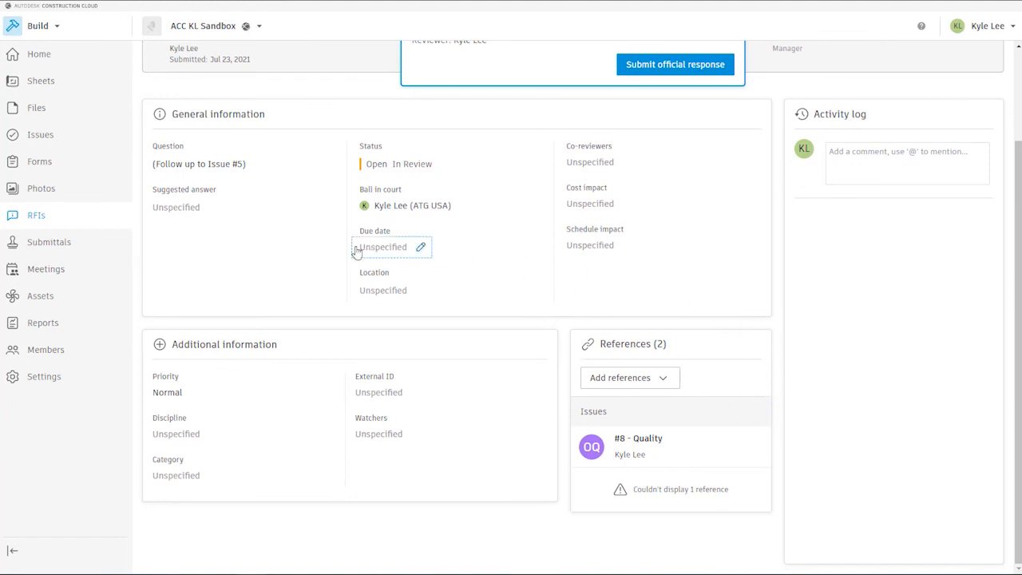
scroll("up", 3)
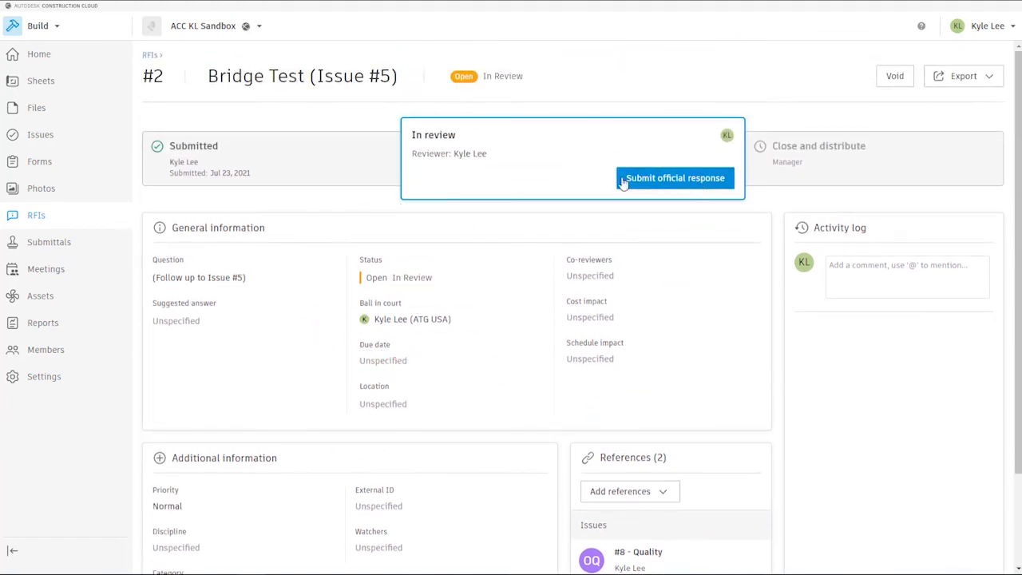
mouse_move(701, 168)
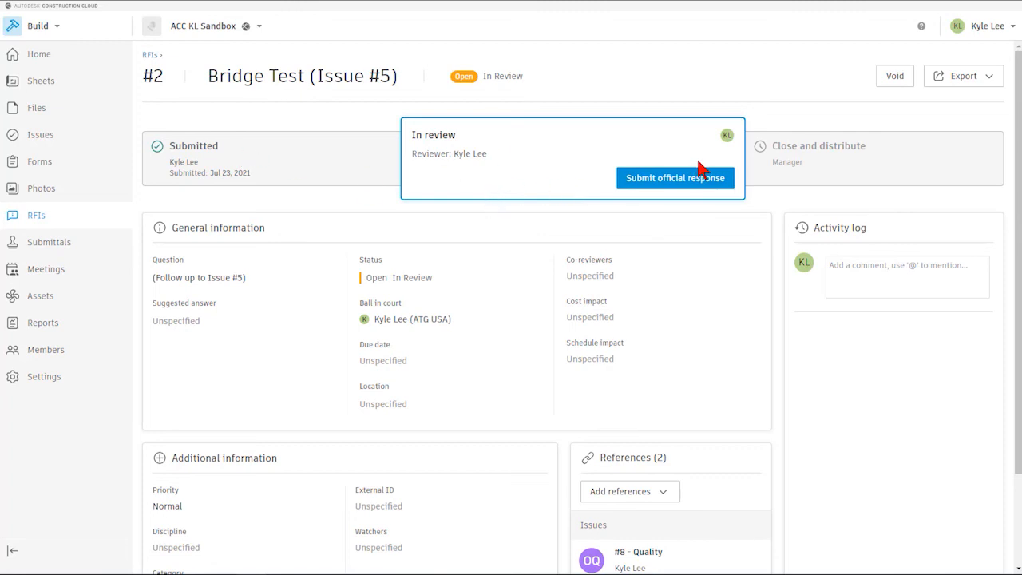
mouse_move(969, 175)
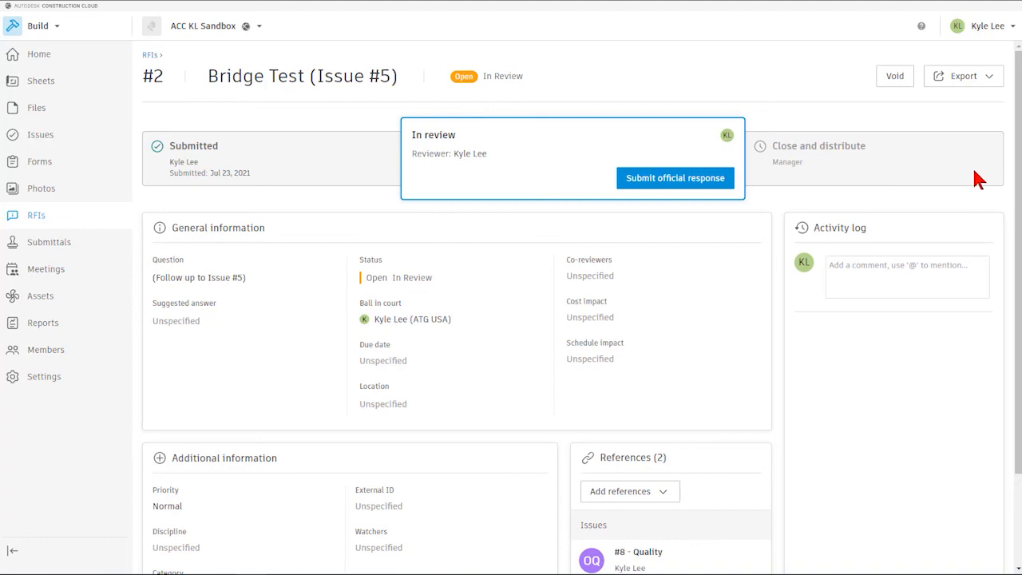
mouse_move(860, 162)
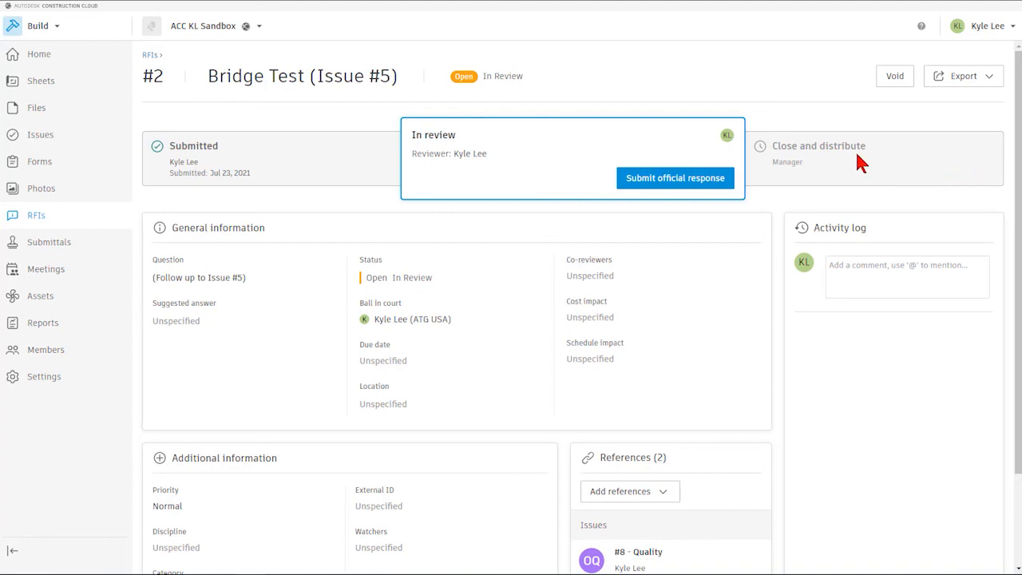
mouse_move(309, 215)
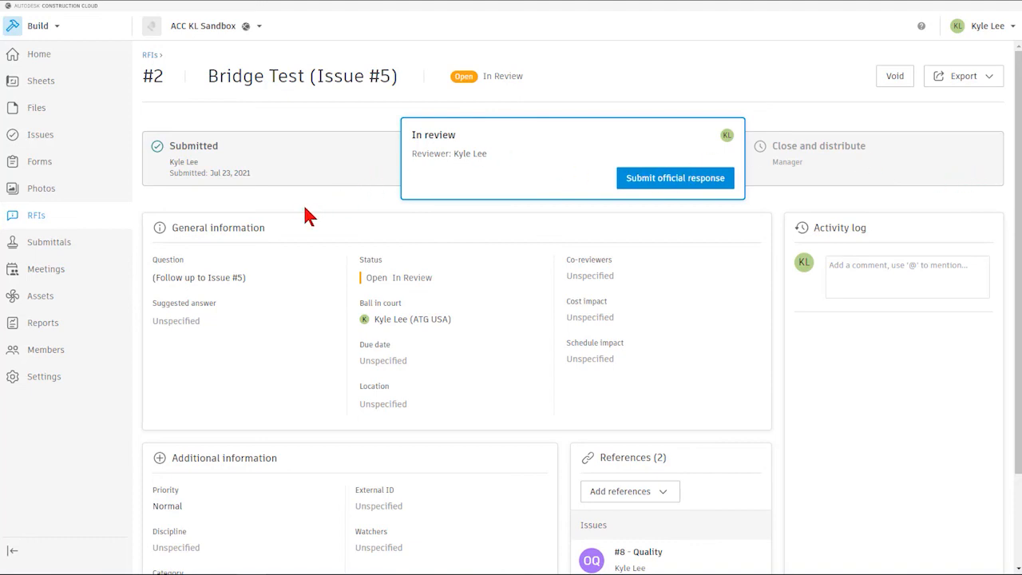
mouse_move(256, 152)
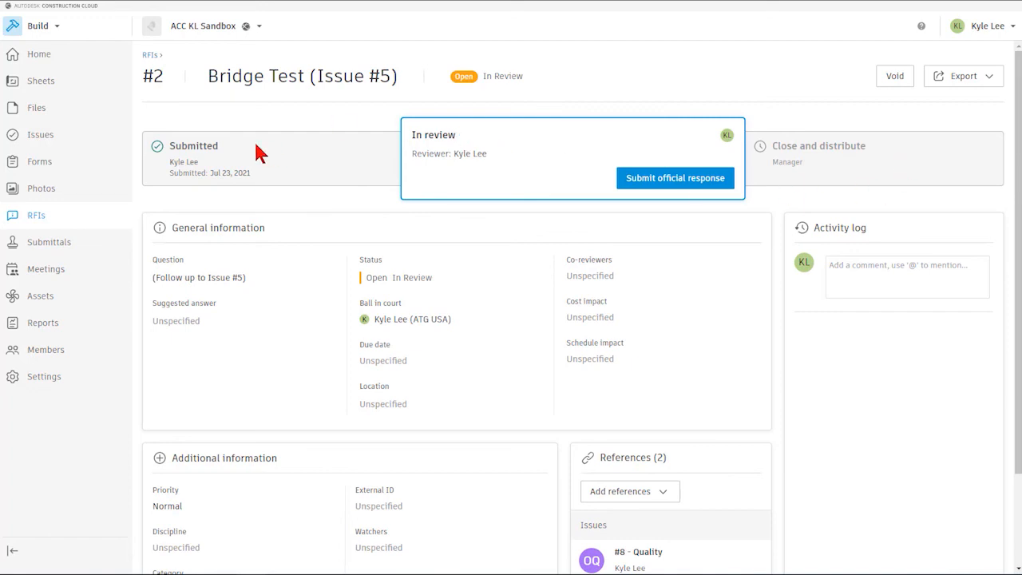
left_click(150, 54)
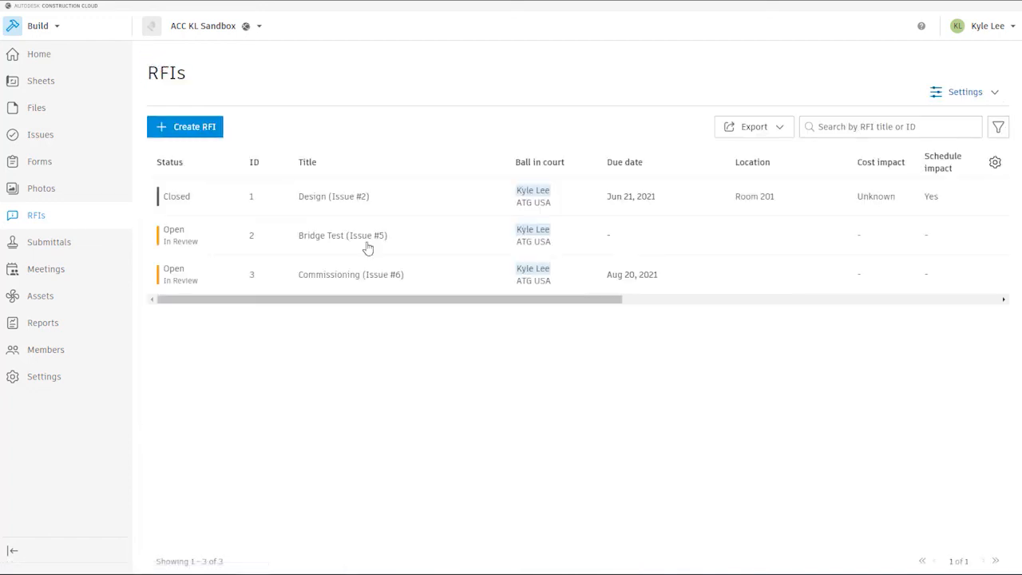
mouse_move(463, 92)
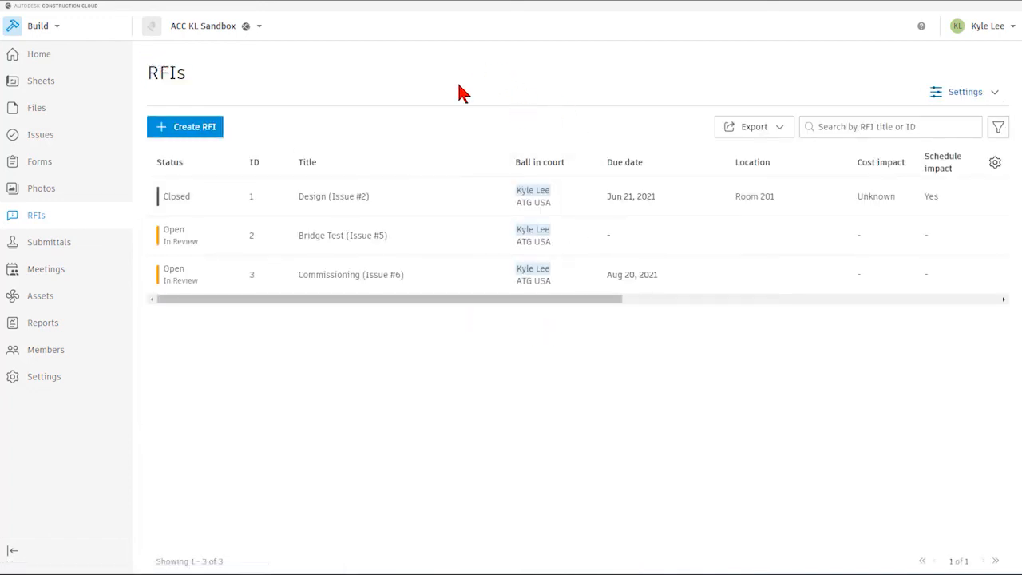
mouse_move(359, 100)
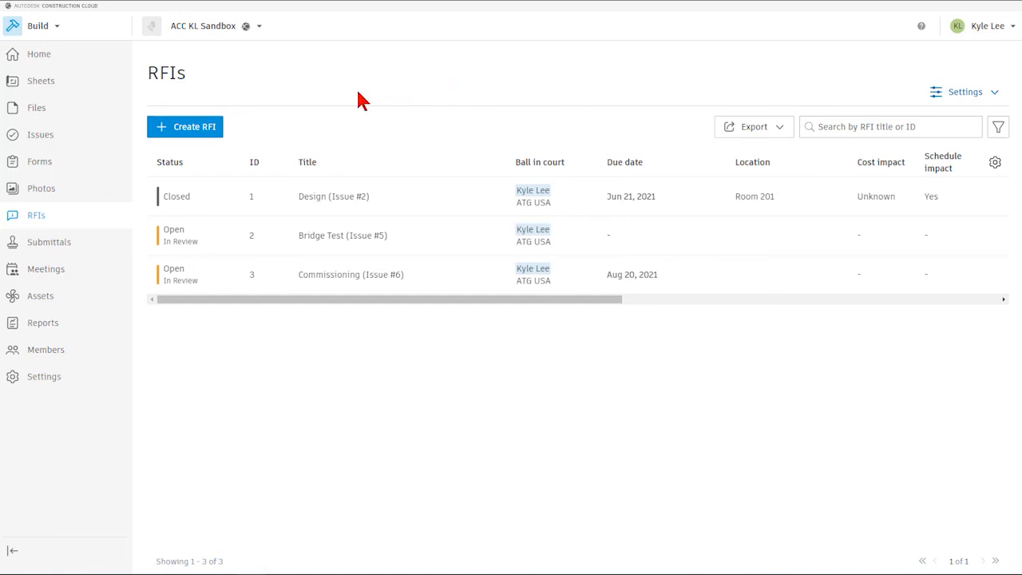
mouse_move(391, 132)
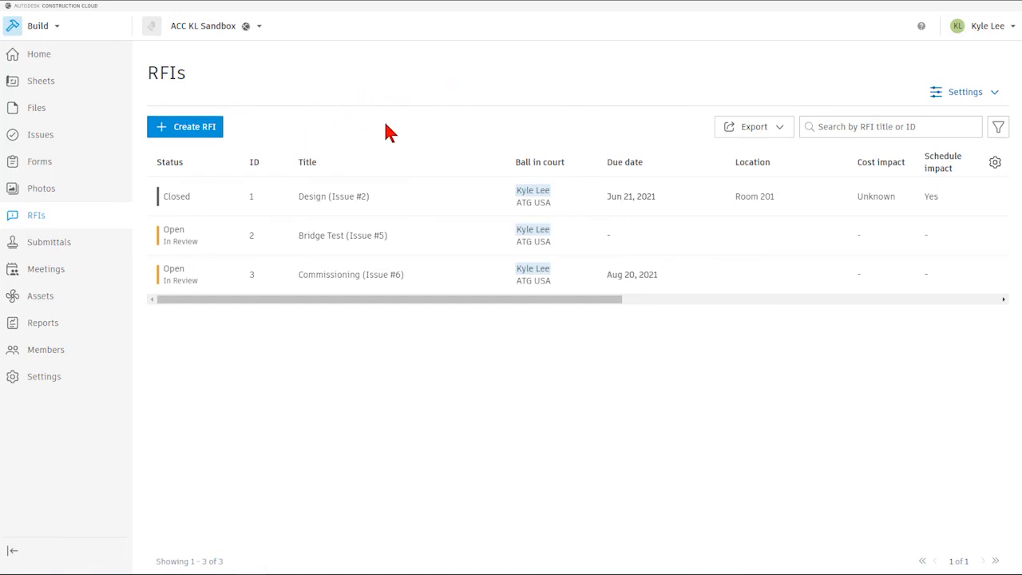
mouse_move(510, 146)
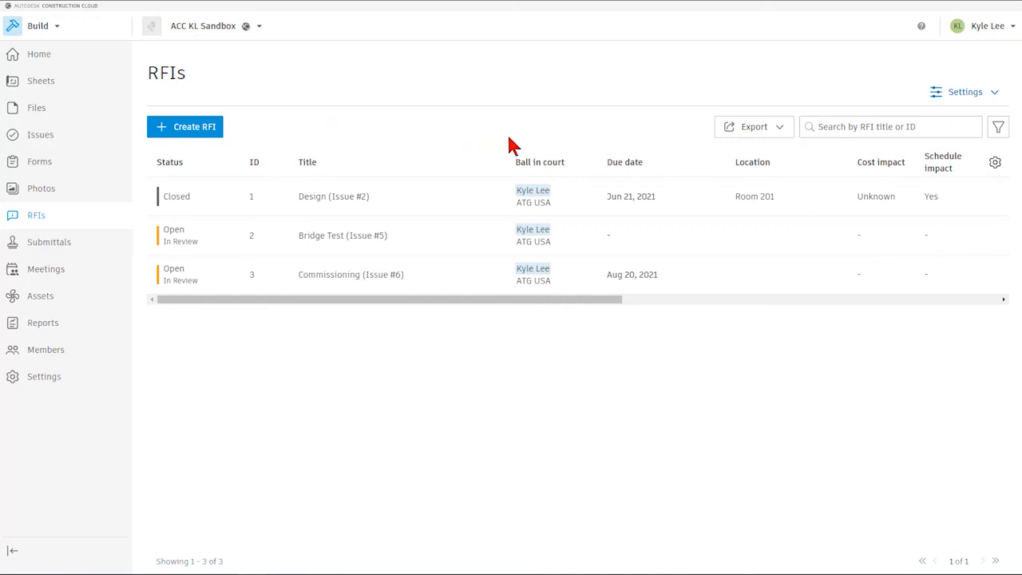
mouse_move(483, 124)
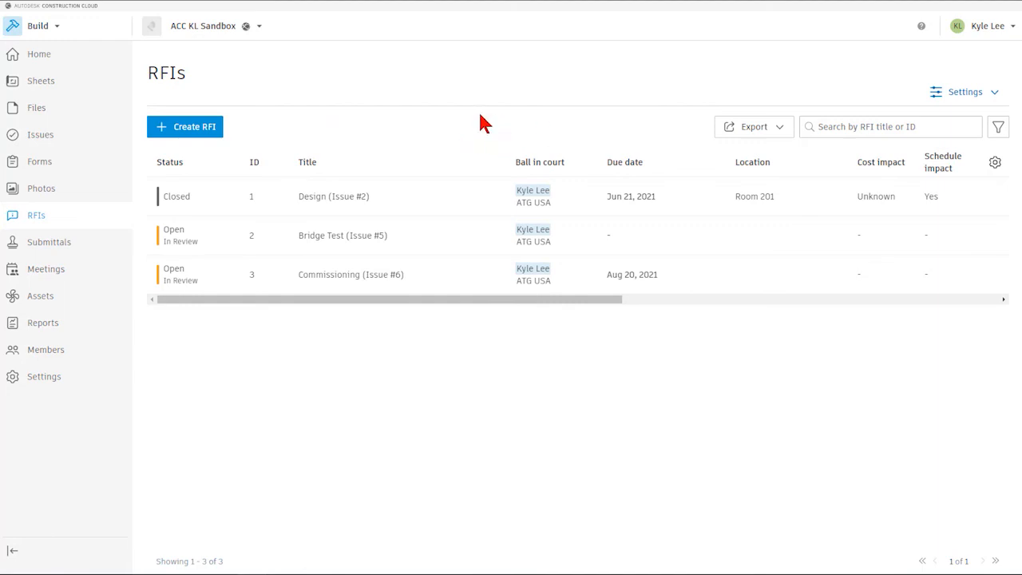
left_click(184, 126)
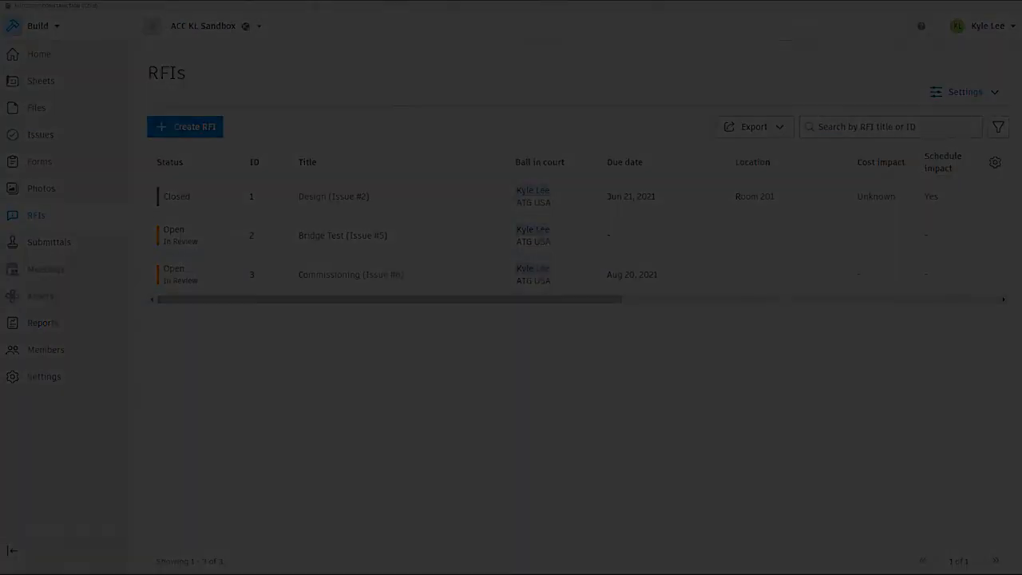